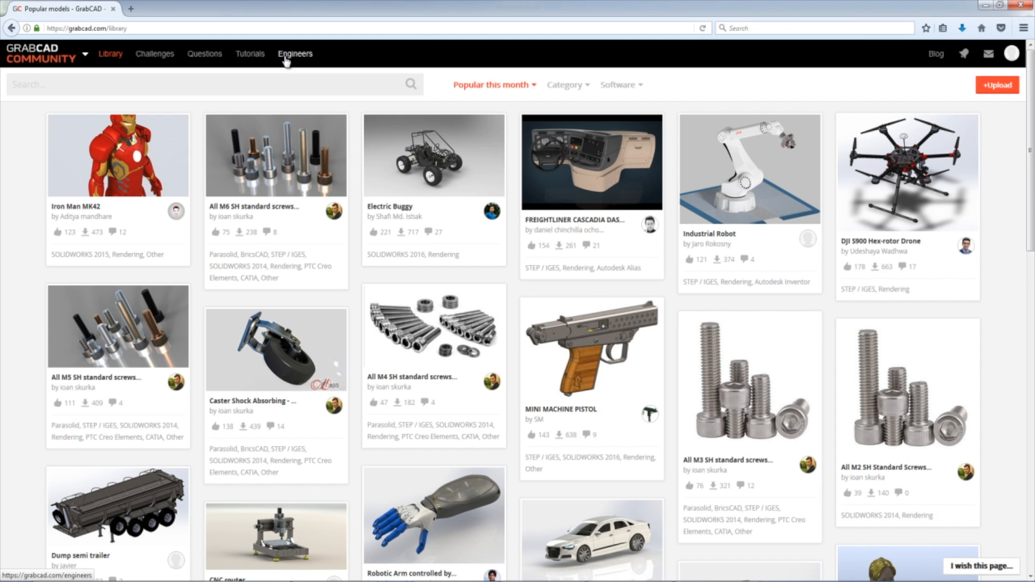
Search the GrabCAD library for 'v block', then refine the search to 'v block clamp'
key("alt+tab")
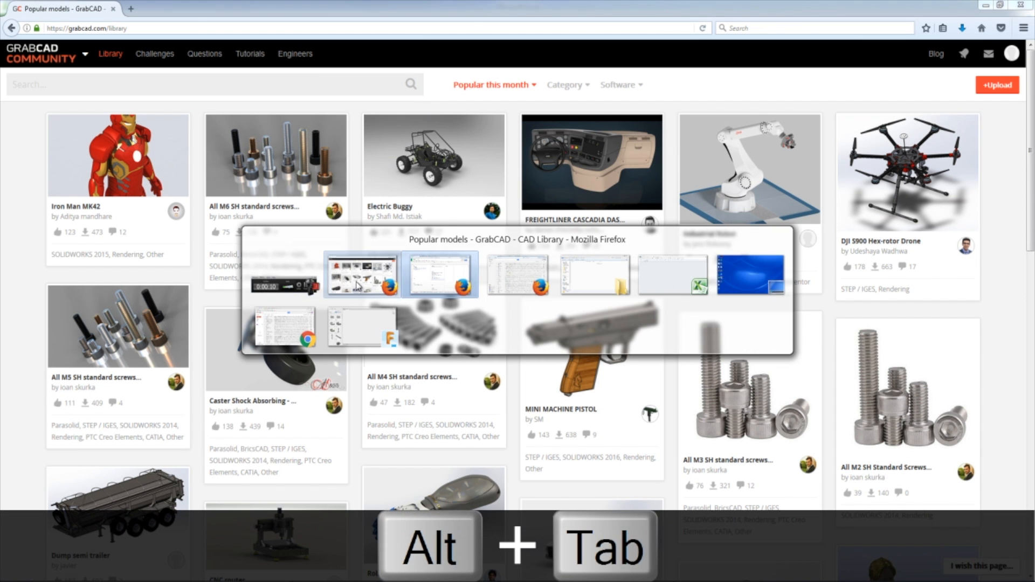
key("Alt+Tab")
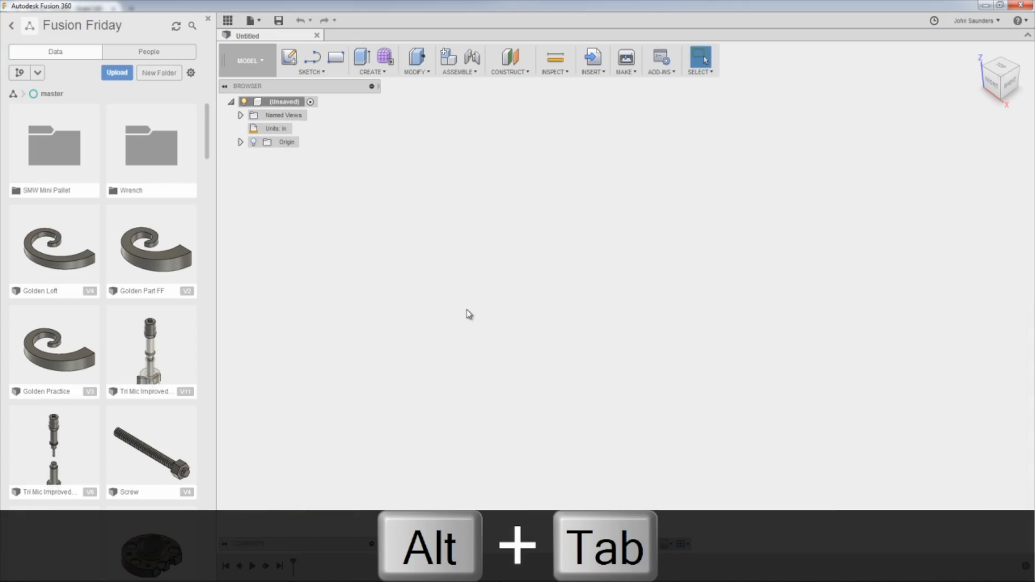
key("alt+tab")
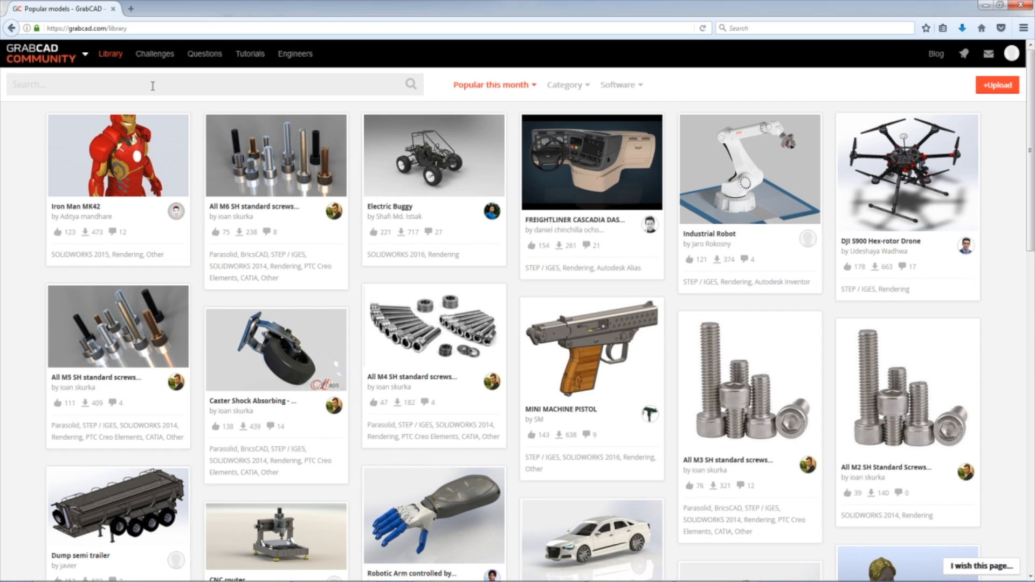
type("v block")
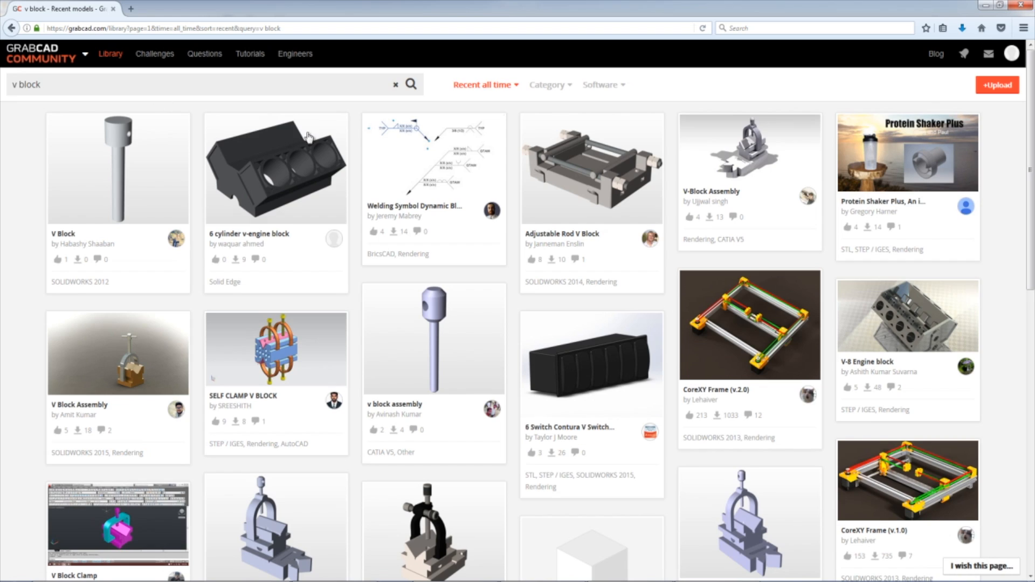
mouse_move(591, 168)
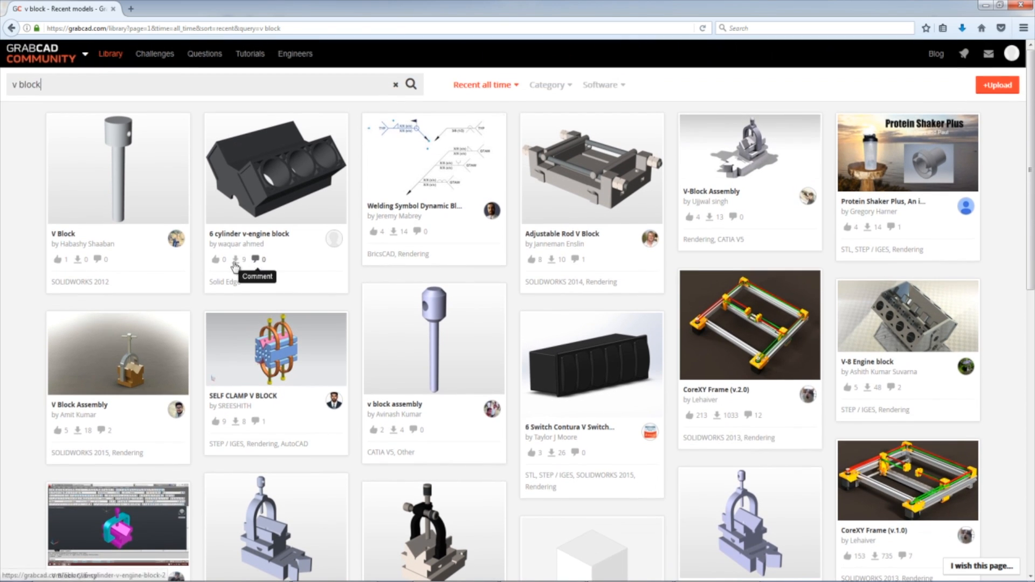
mouse_move(145, 245)
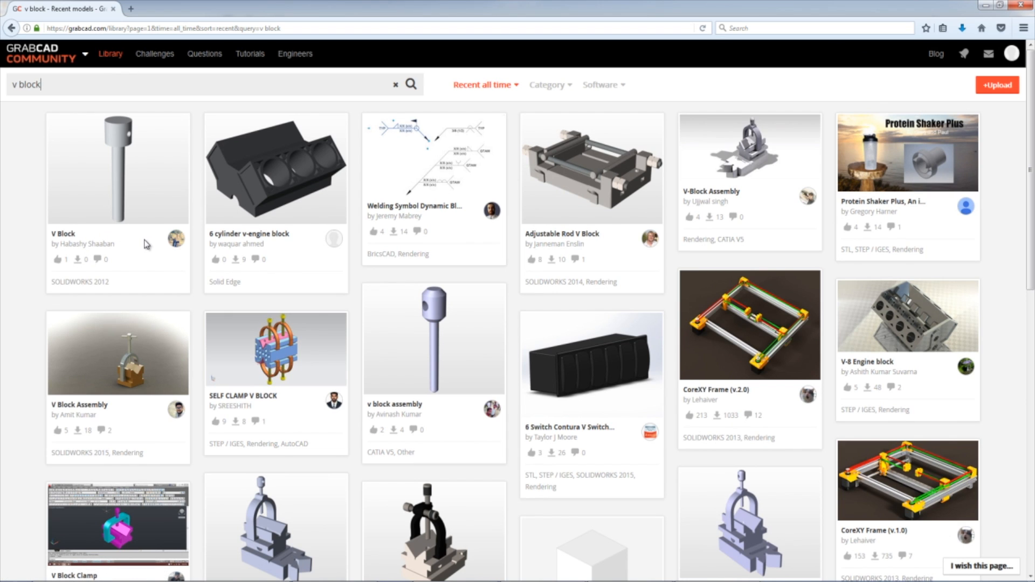
mouse_move(79, 405)
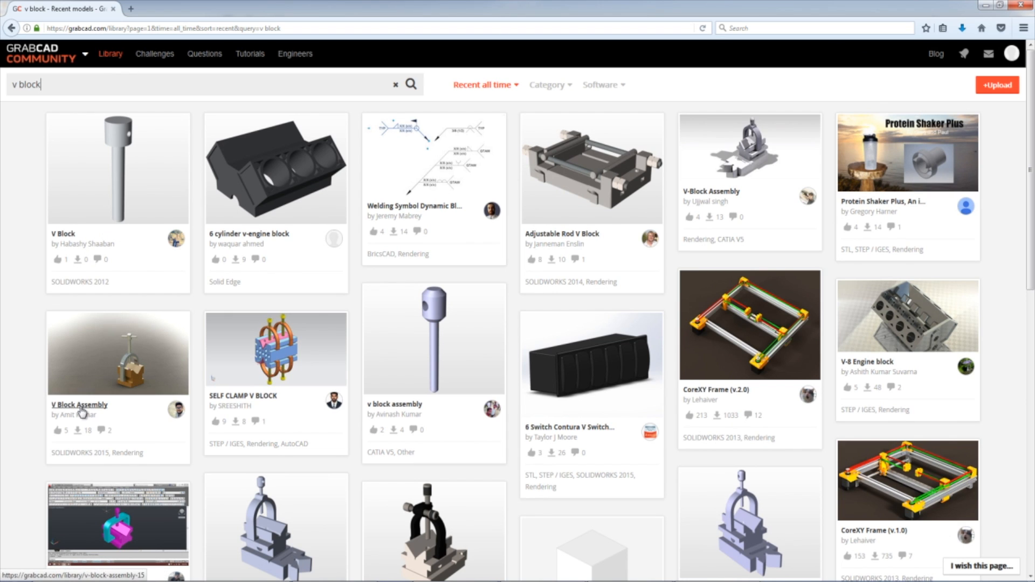
mouse_move(223, 401)
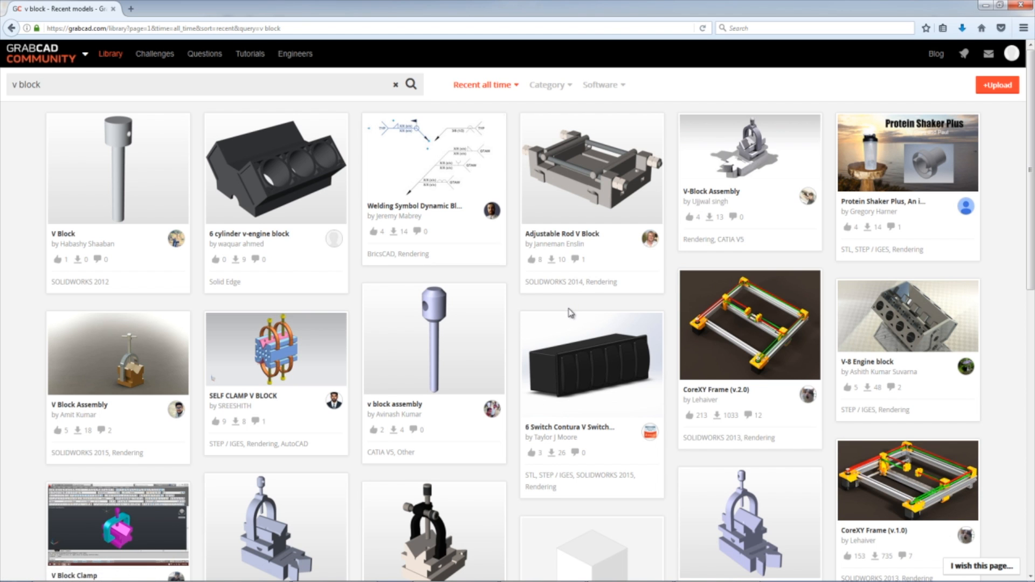
left_click(116, 86)
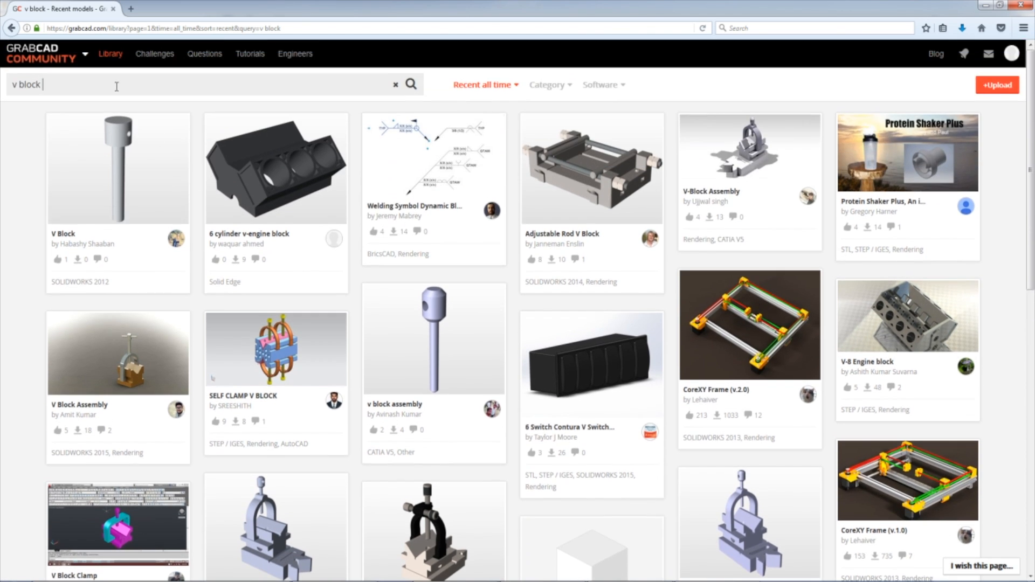
type("clamp")
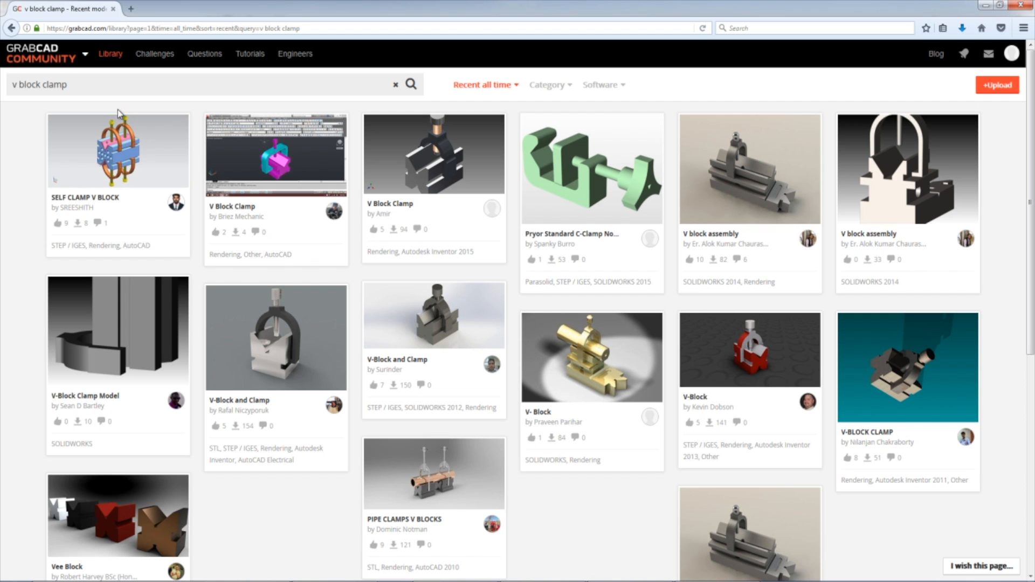
scroll("down", 3)
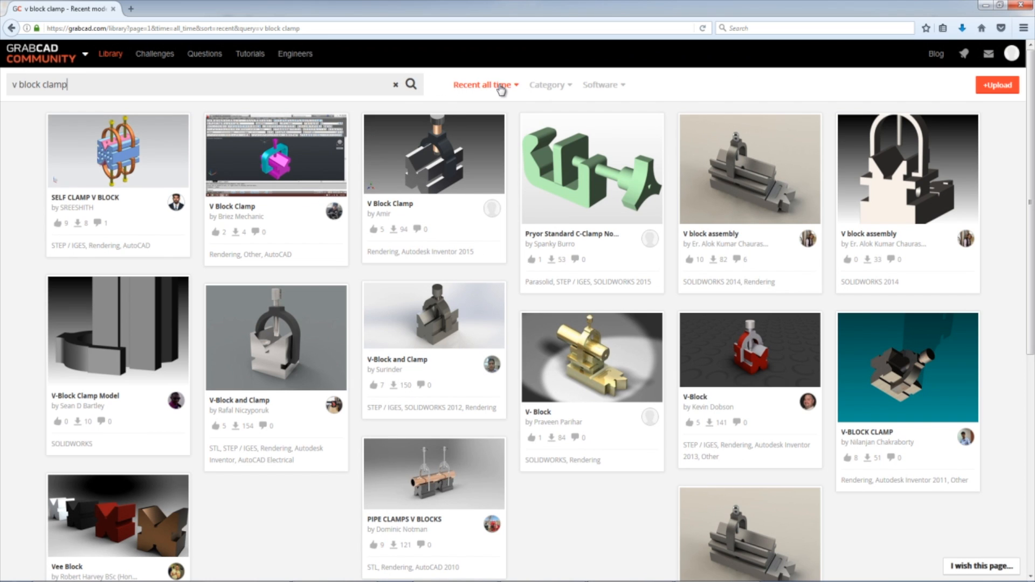
Sort the results by most downloaded all time and browse the Software filter list
left_click(486, 84)
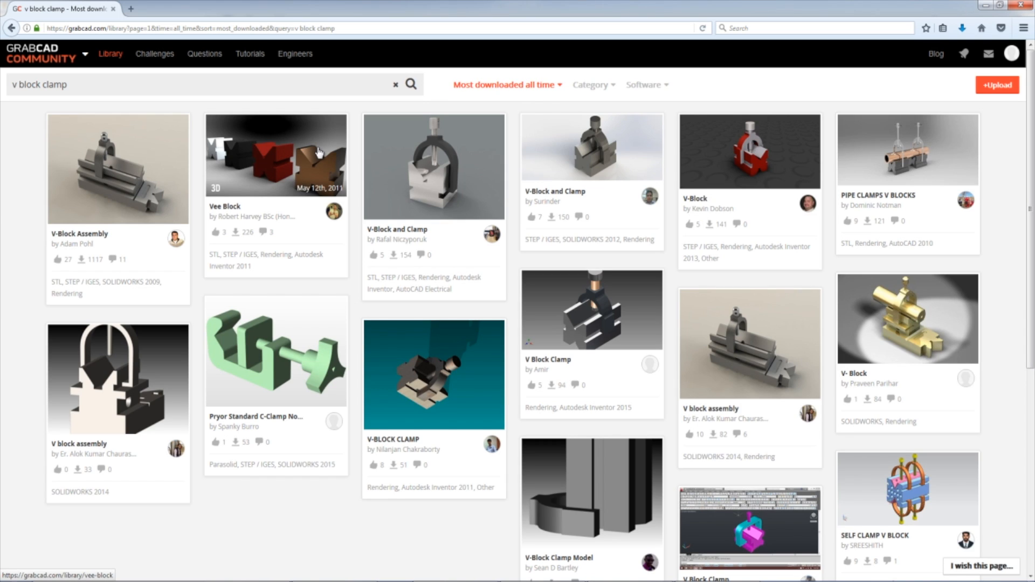
mouse_move(316, 154)
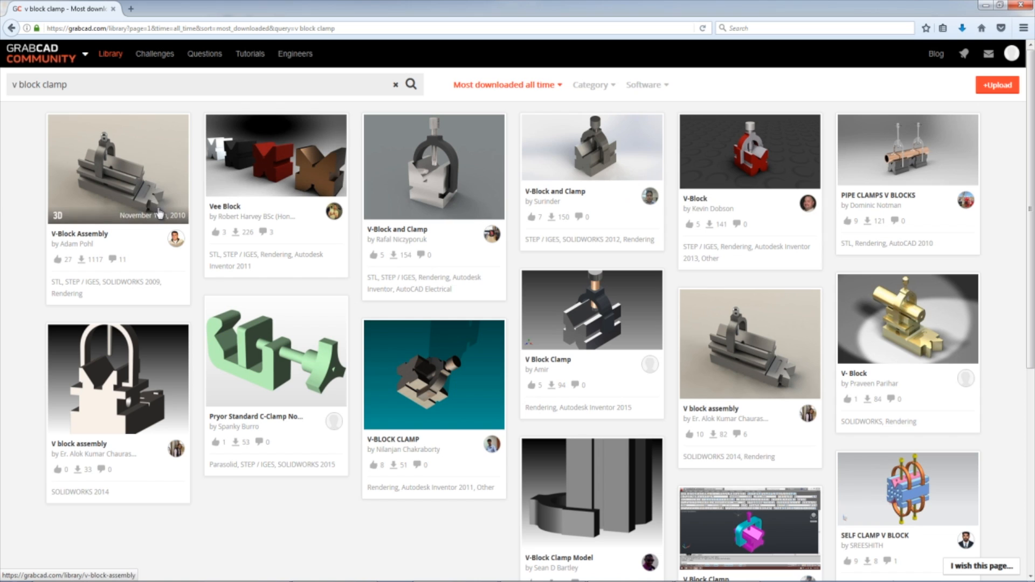
mouse_move(268, 156)
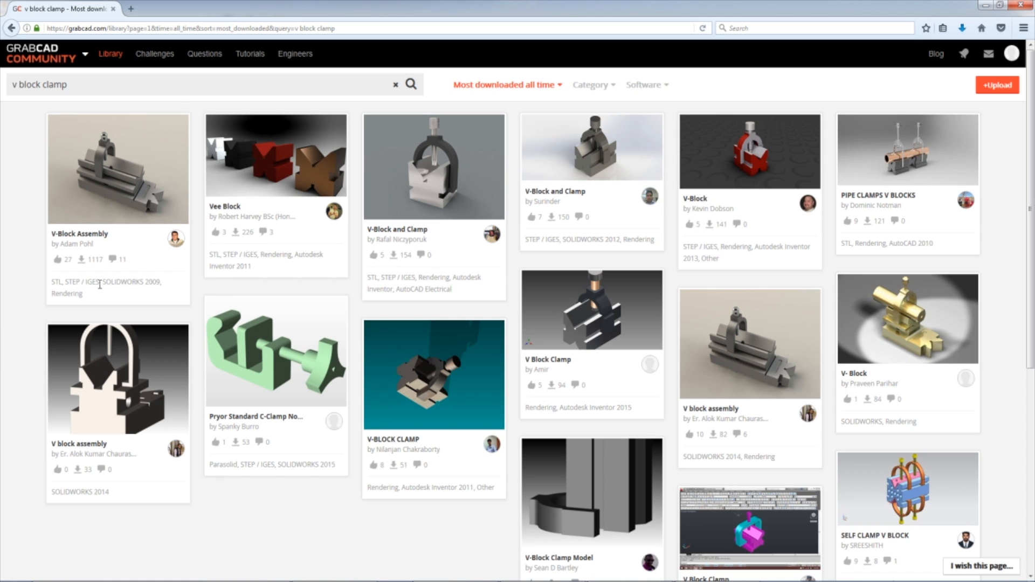
double_click(122, 282)
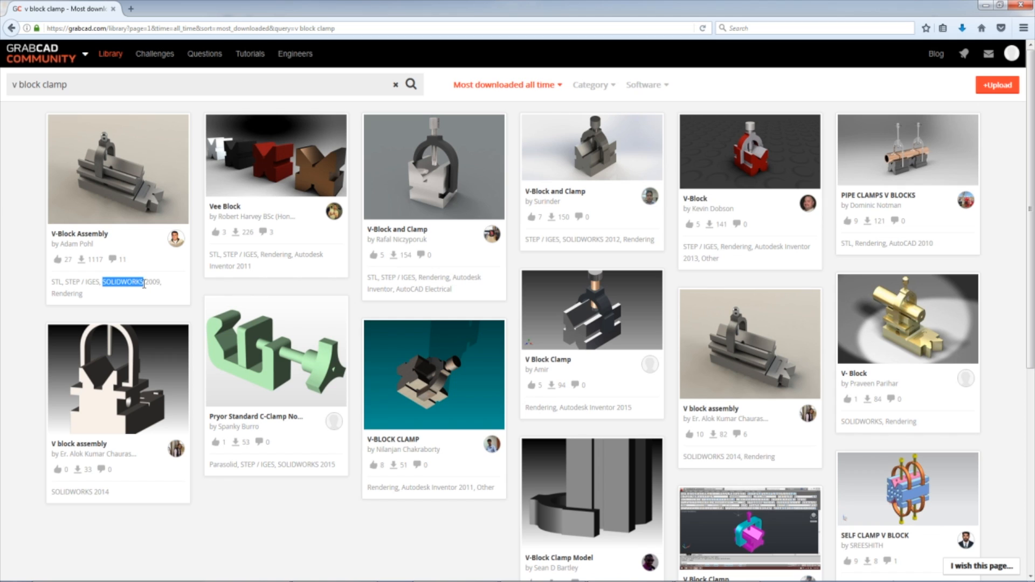
mouse_move(167, 276)
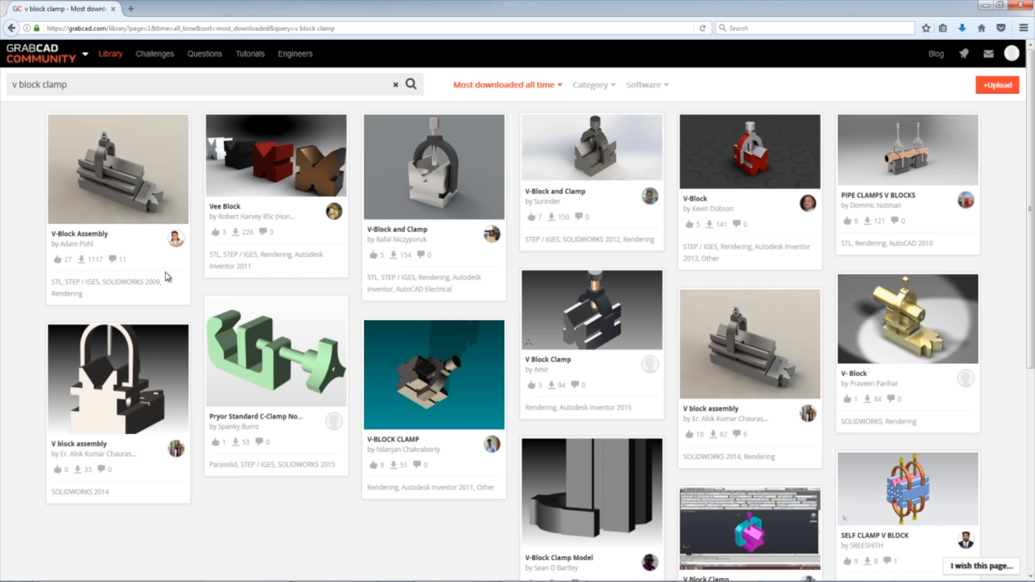
mouse_move(681, 96)
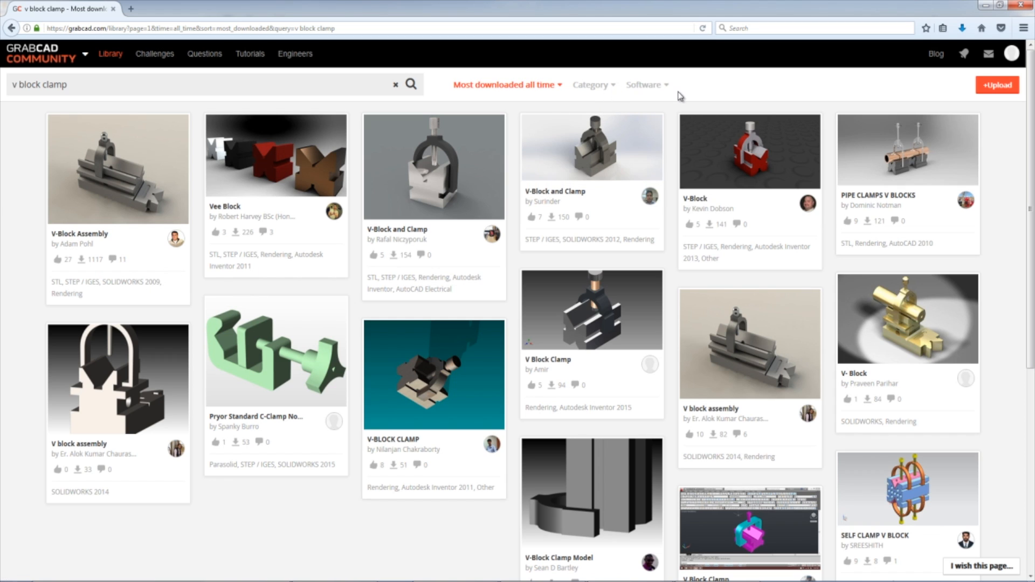
left_click(646, 84)
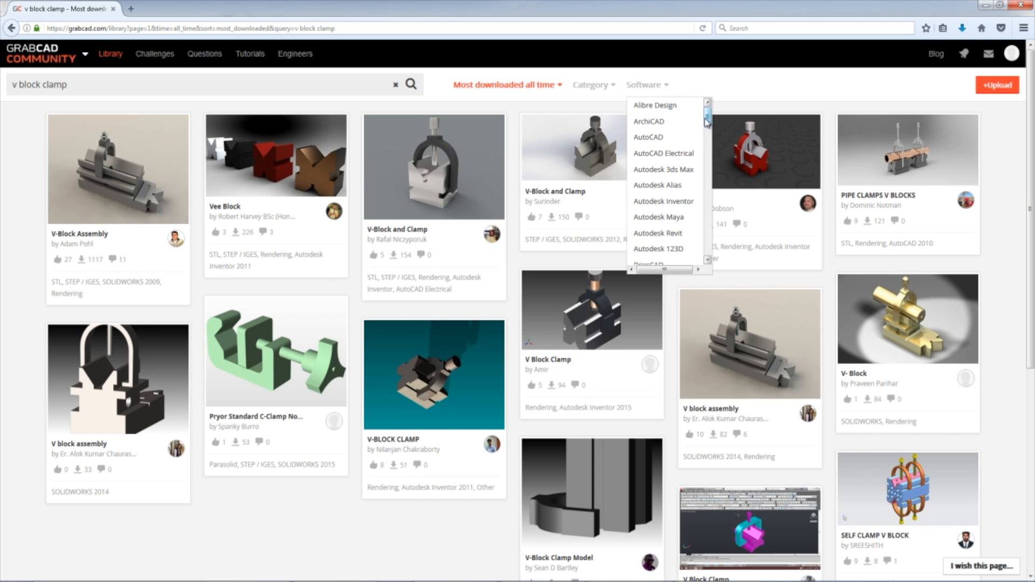
scroll("down", 3)
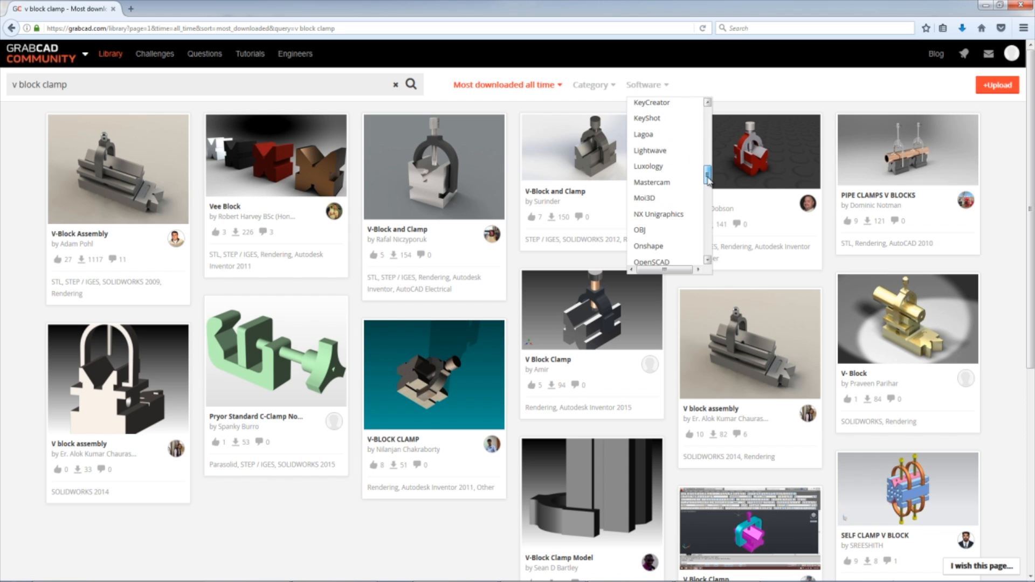
Download the V-Block Assembly files as v-block-assembly.zip into the Fusion Friday folder
left_click(118, 168)
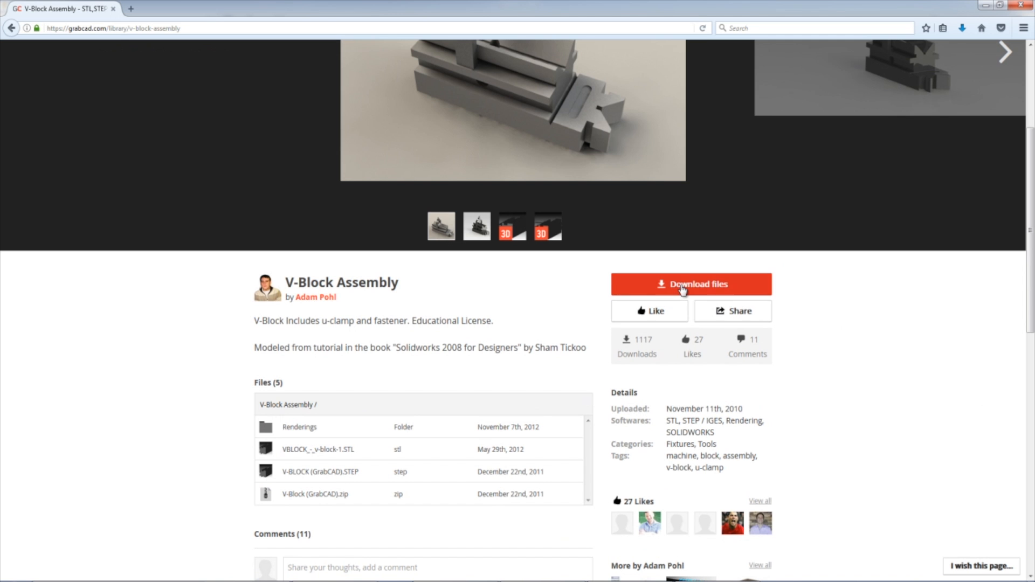
left_click(690, 283)
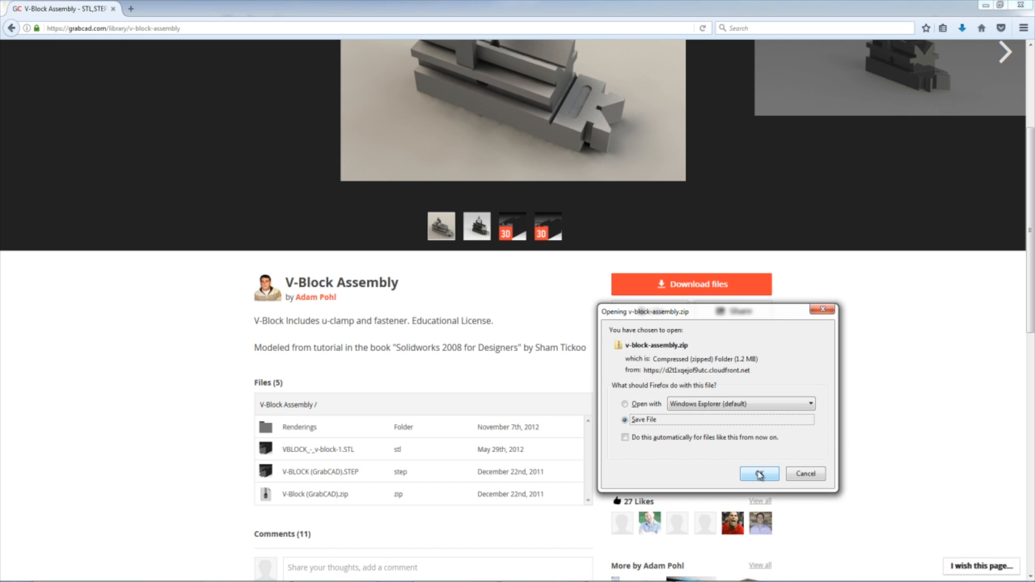
left_click(758, 475)
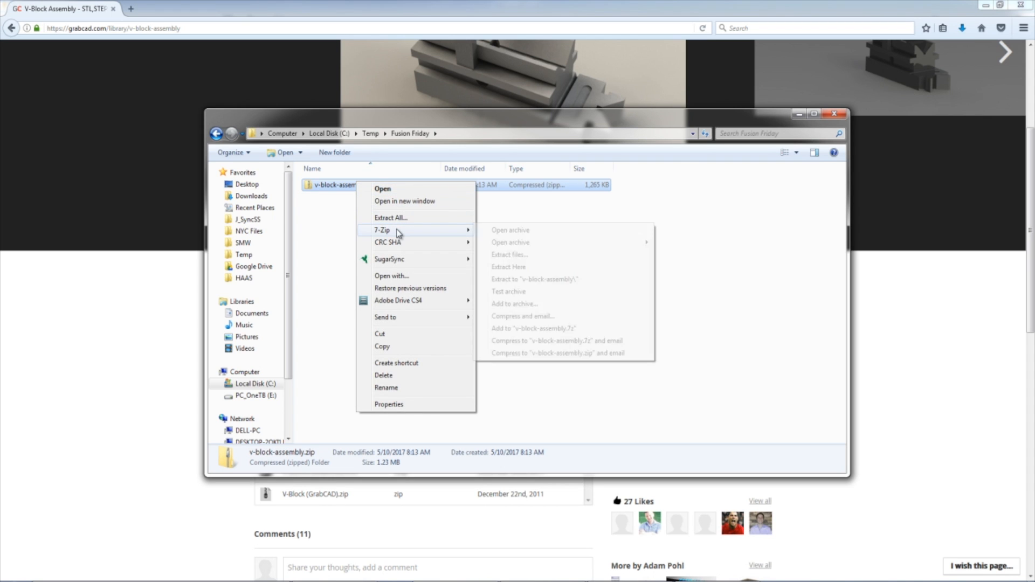
Extract V-Block (GrabCAD).zip into the v-block-assembly folder
left_click(390, 217)
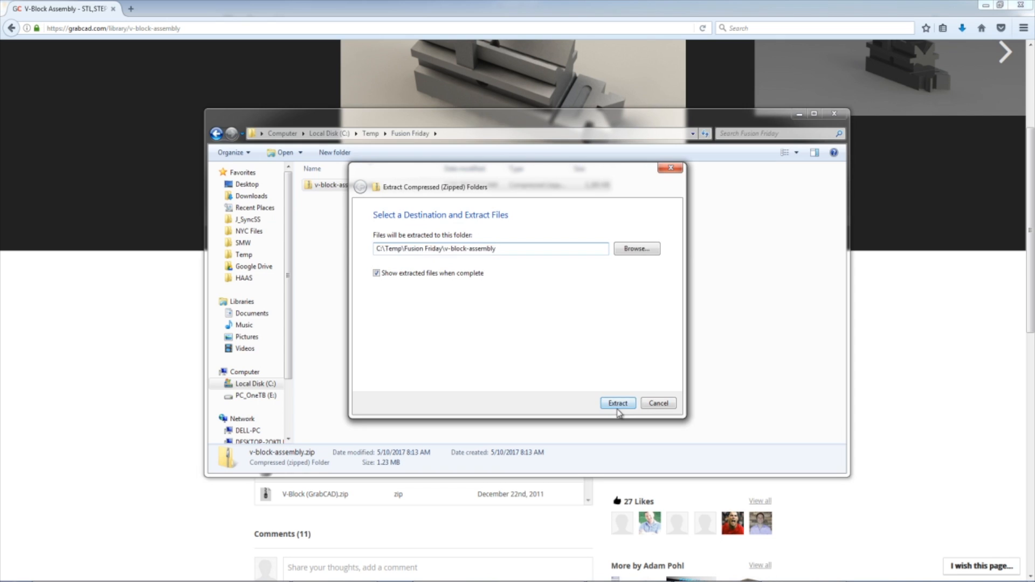
left_click(617, 403)
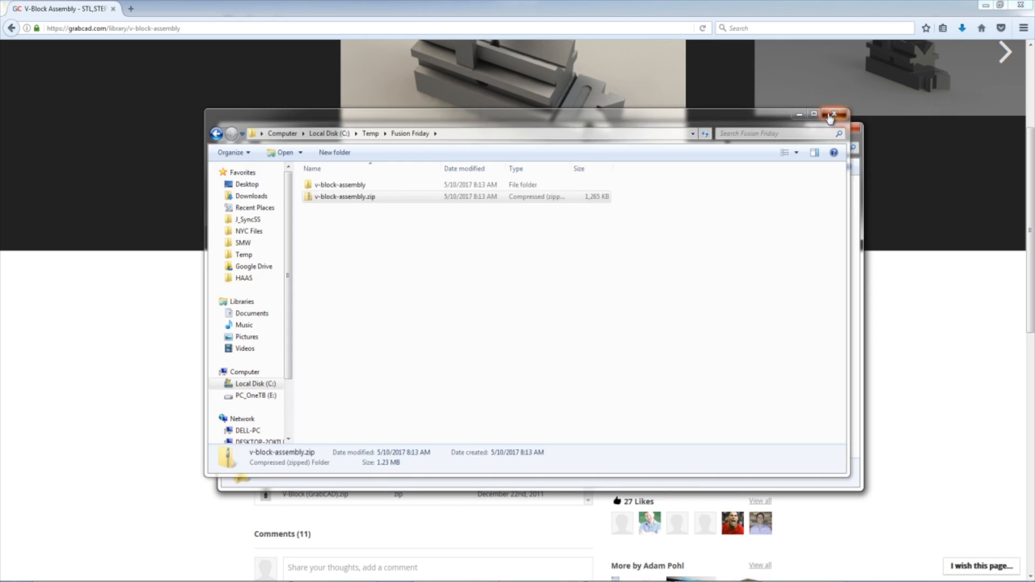
double_click(340, 184)
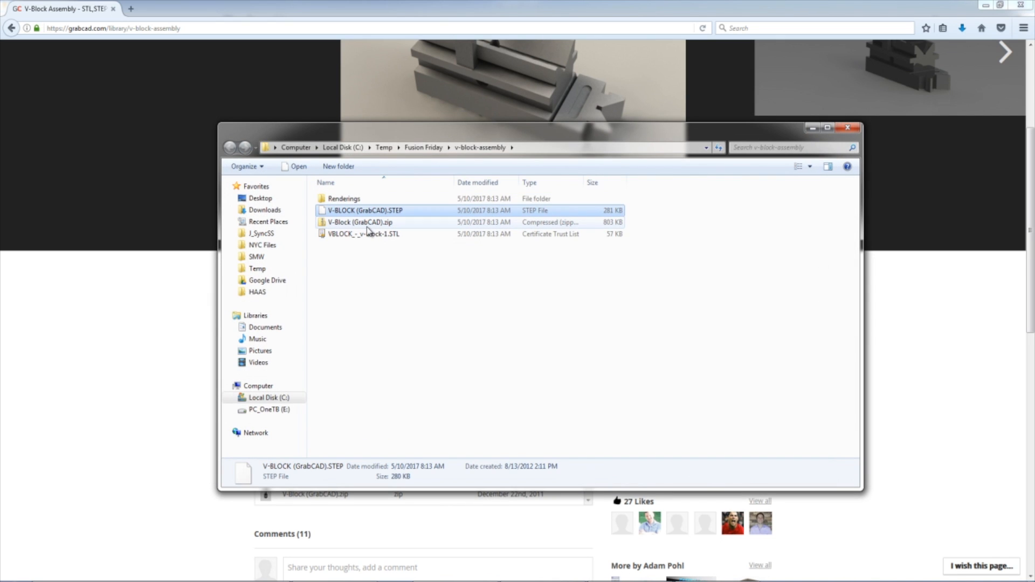
left_click(360, 223)
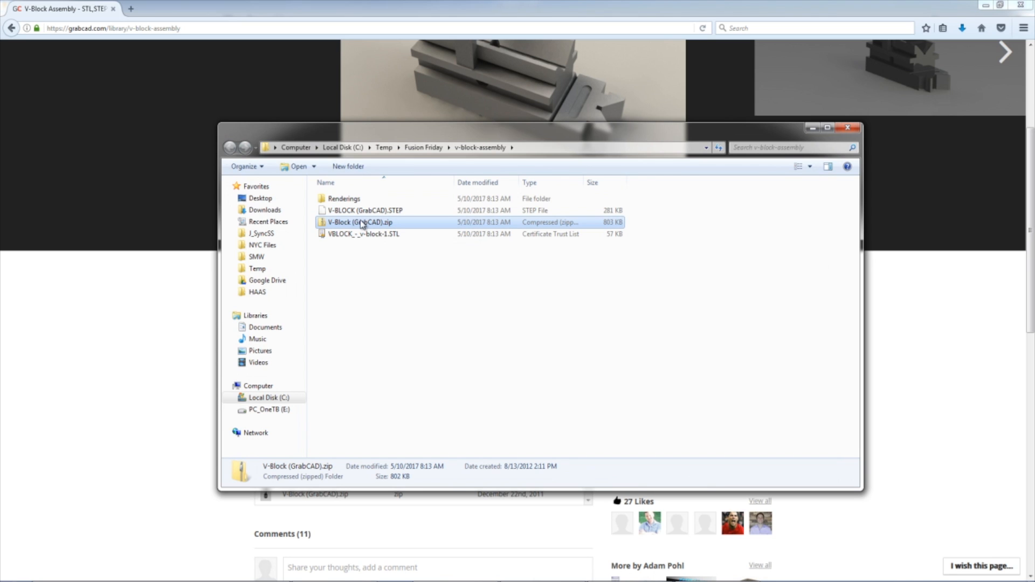
right_click(360, 222)
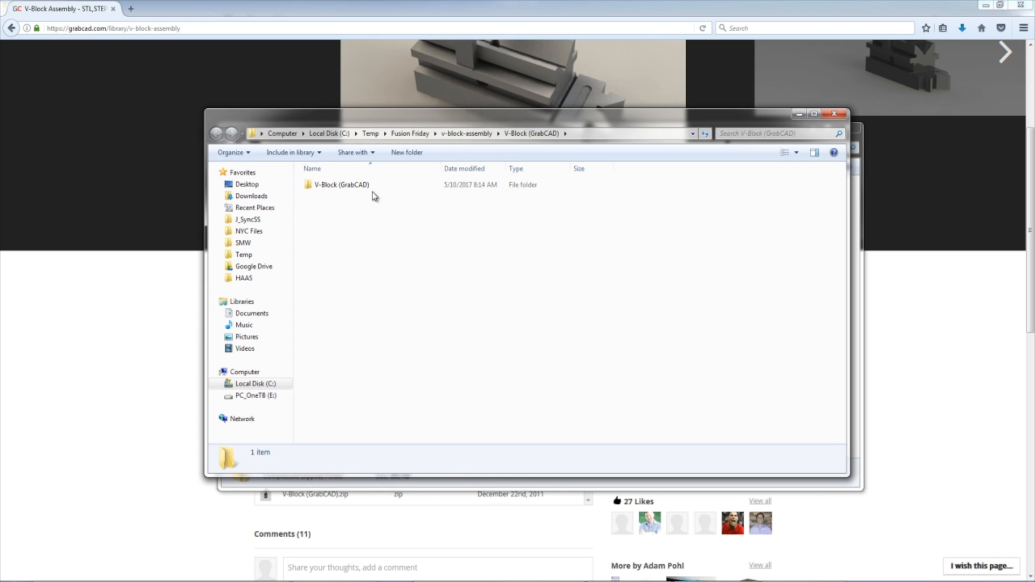
Enter the nested V-Block (GrabCAD) folder and select the four SLDPRT part files
double_click(340, 184)
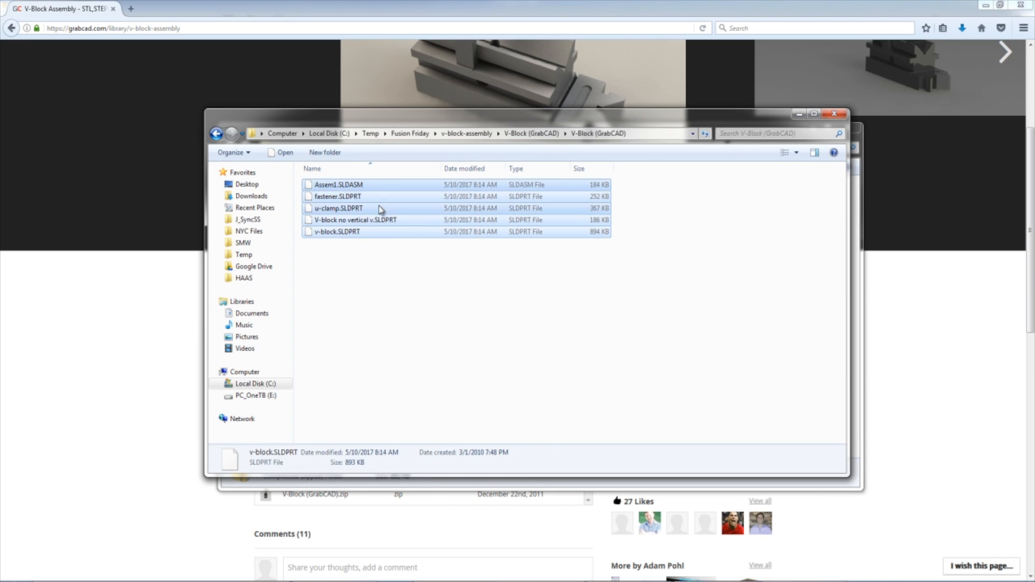
left_click(355, 220)
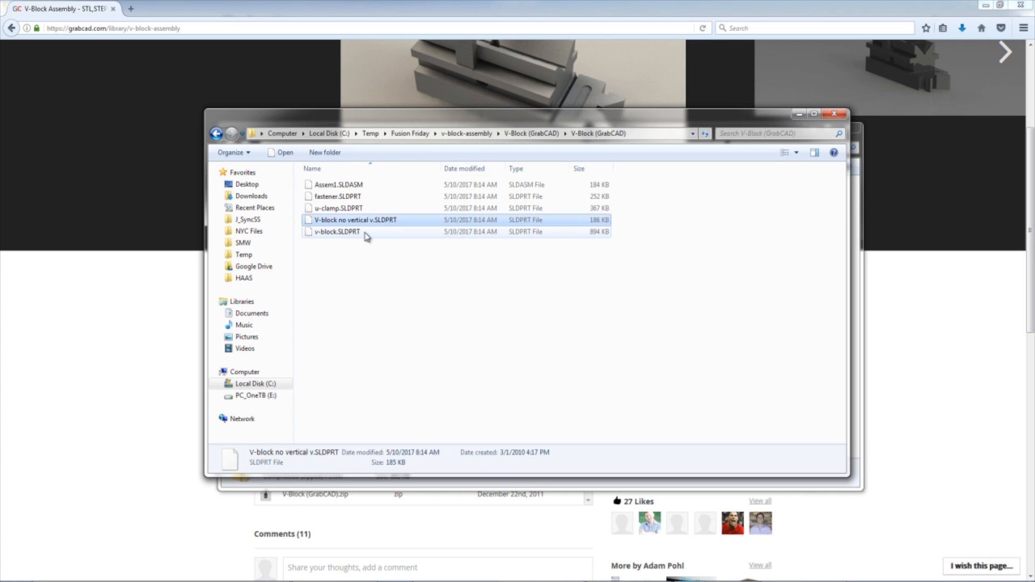
left_click(337, 231)
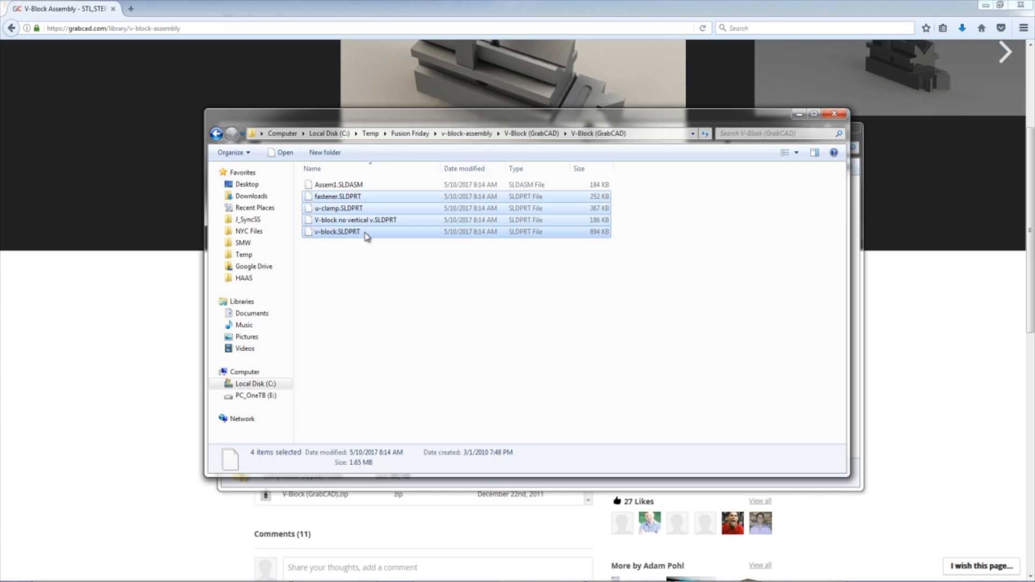
mouse_move(369, 233)
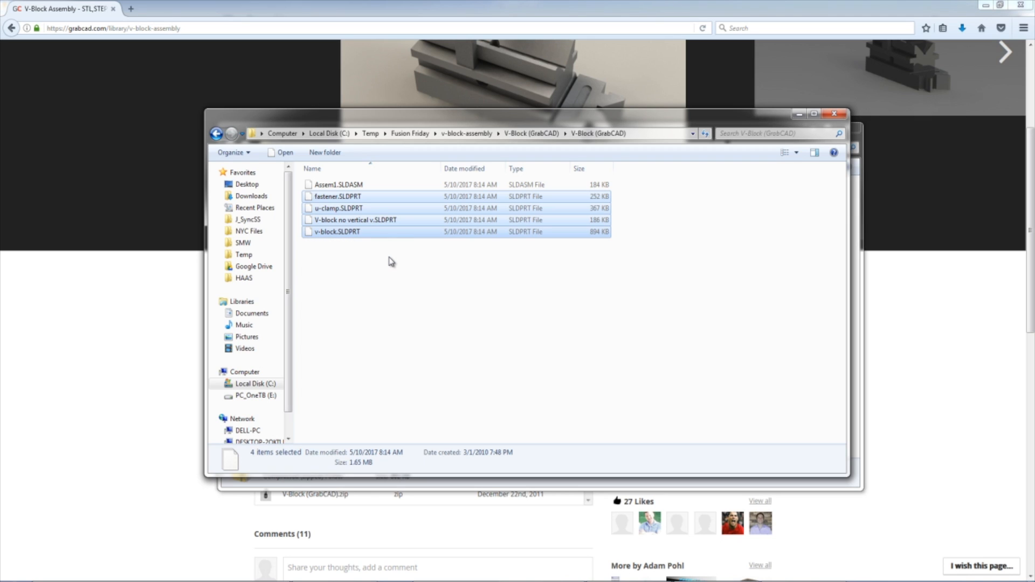
left_click(337, 185)
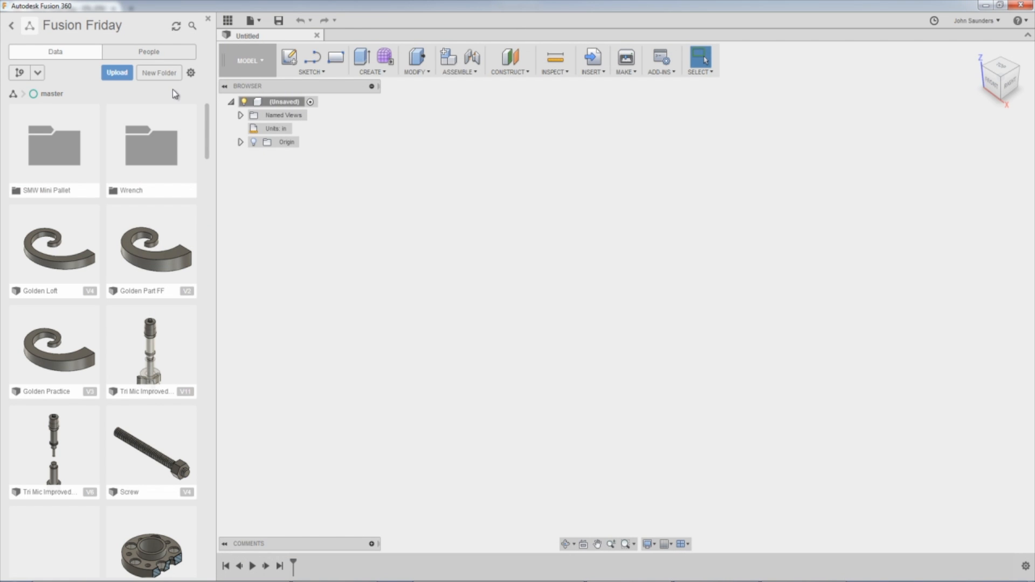
In Fusion 360's Data Panel, create a folder named V Block Test in Fusion Friday and enter it
key("alt+tab")
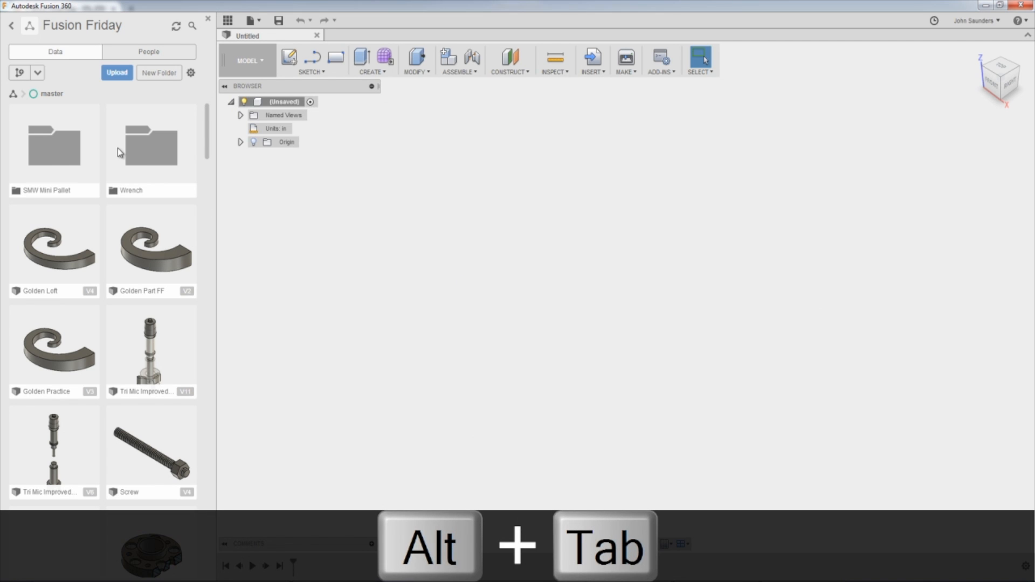
left_click(54, 145)
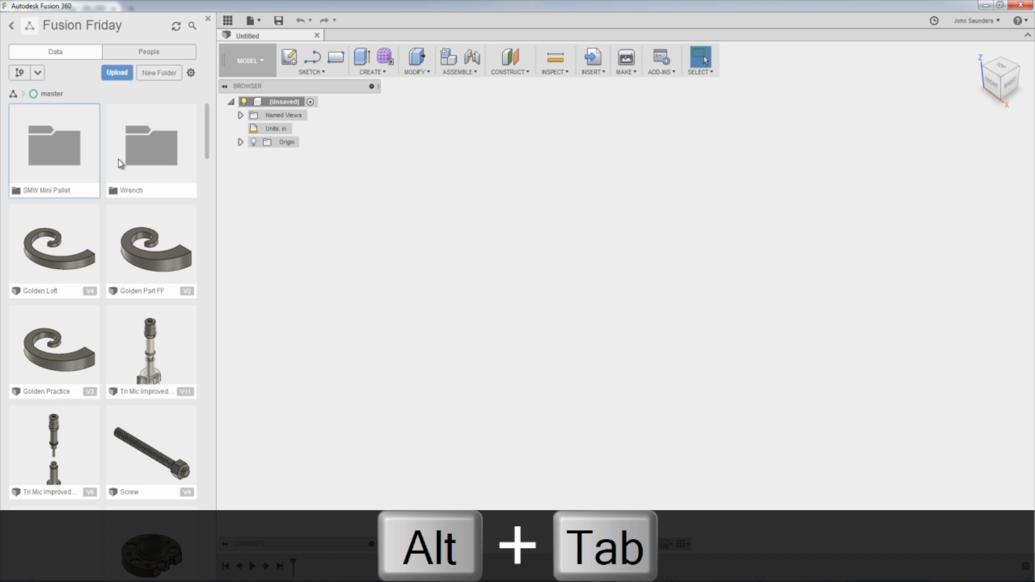
left_click(151, 149)
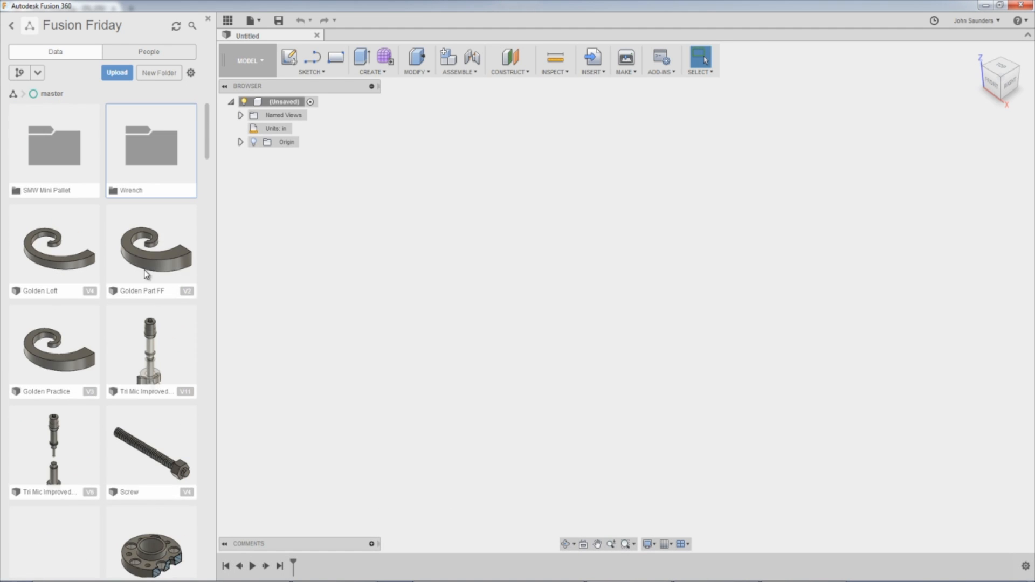
mouse_move(151, 96)
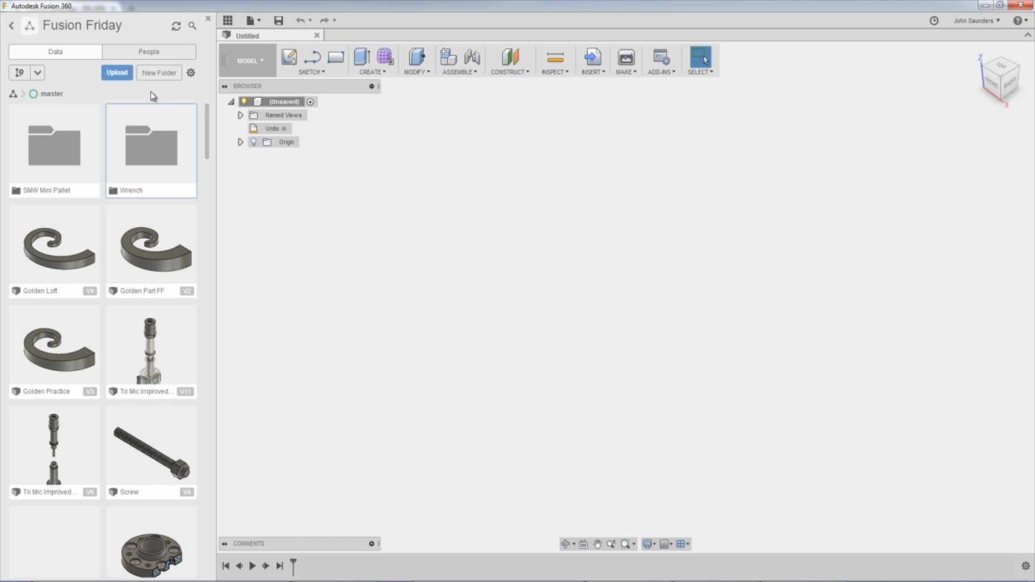
left_click(157, 72)
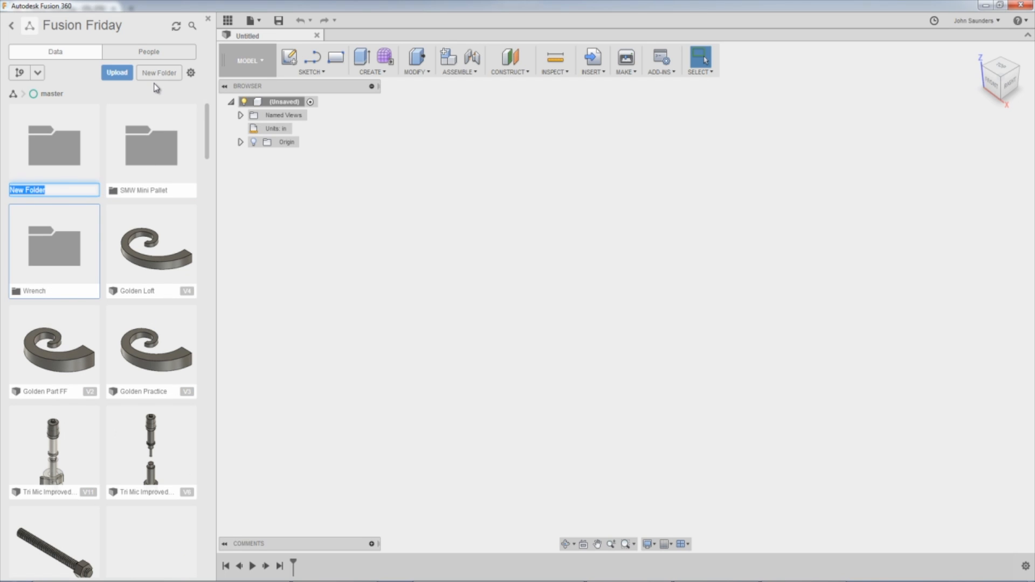
type("V Block Test")
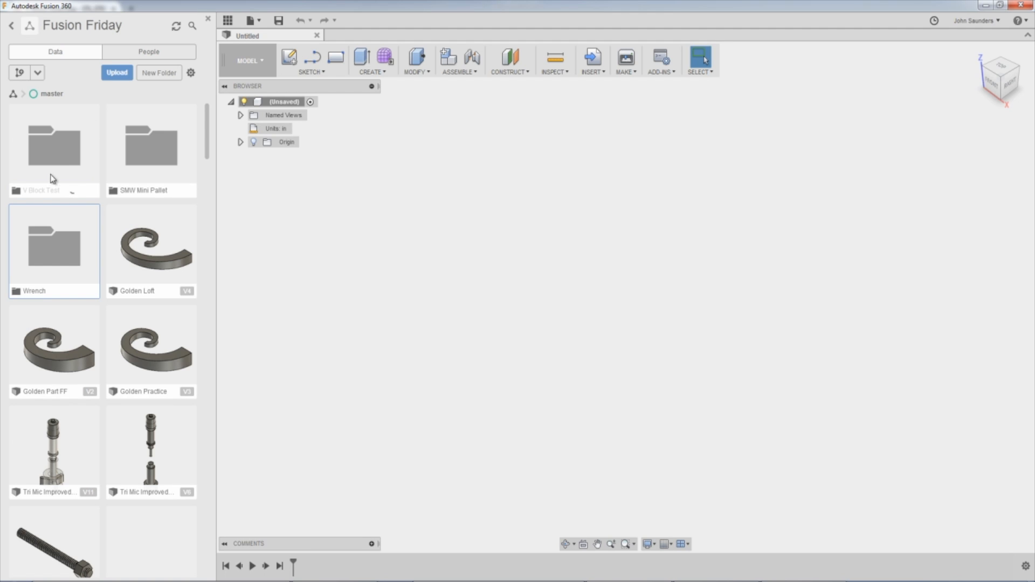
left_click(54, 146)
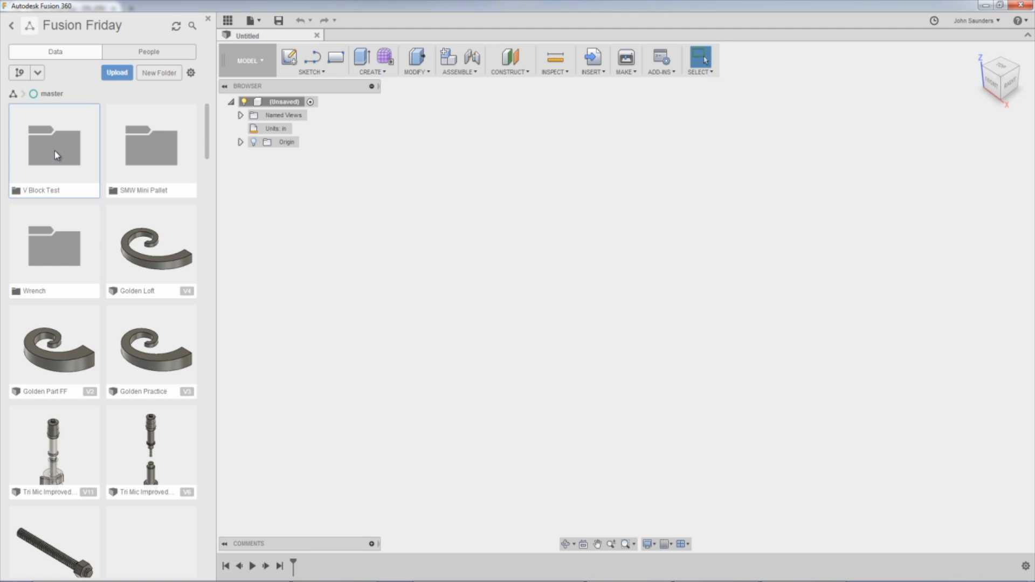
double_click(54, 149)
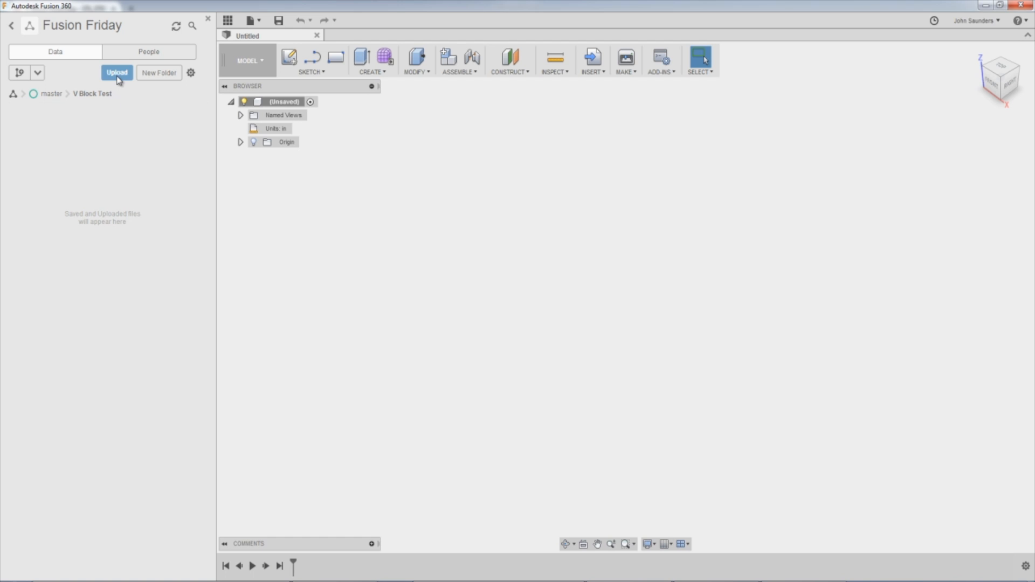
Upload the V-Block SLDASM assembly and its four SLDPRT parts into the folder
left_click(116, 72)
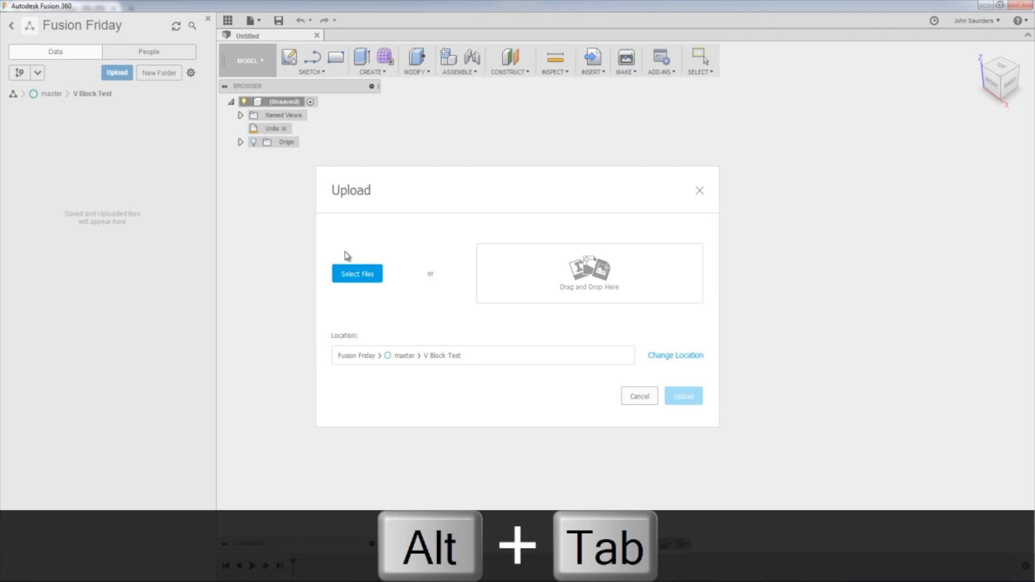
left_click(357, 272)
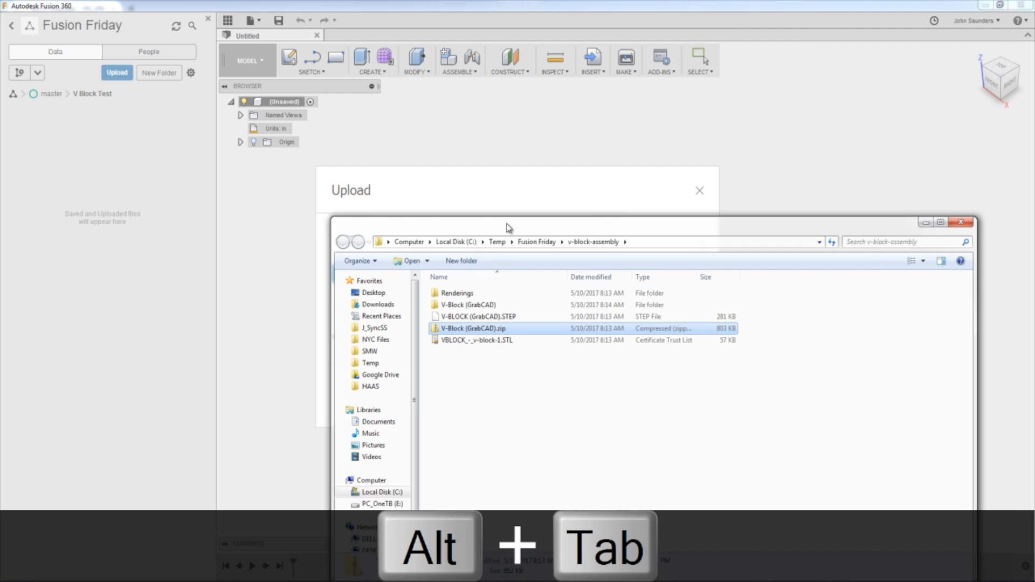
double_click(467, 304)
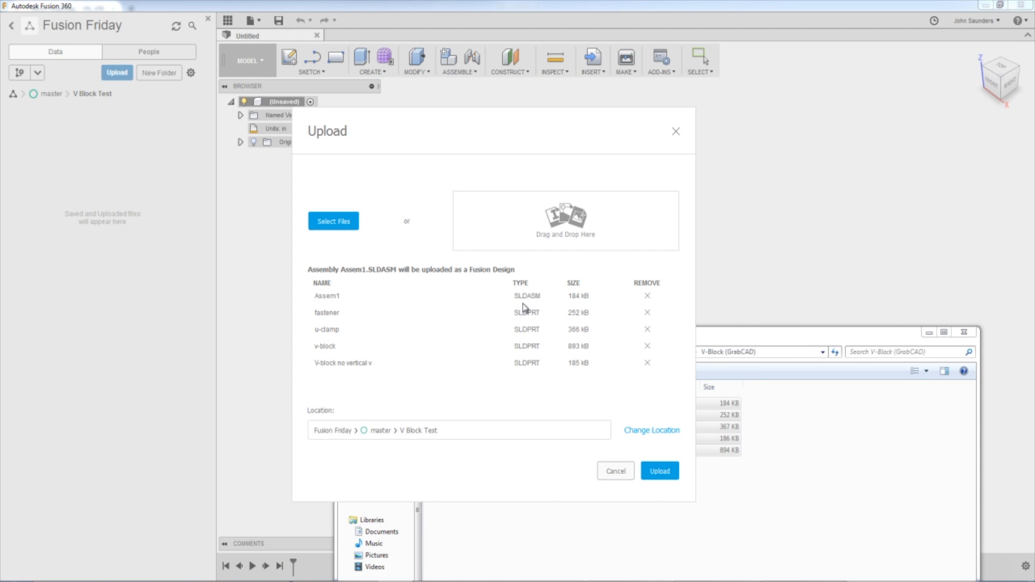
mouse_move(535, 306)
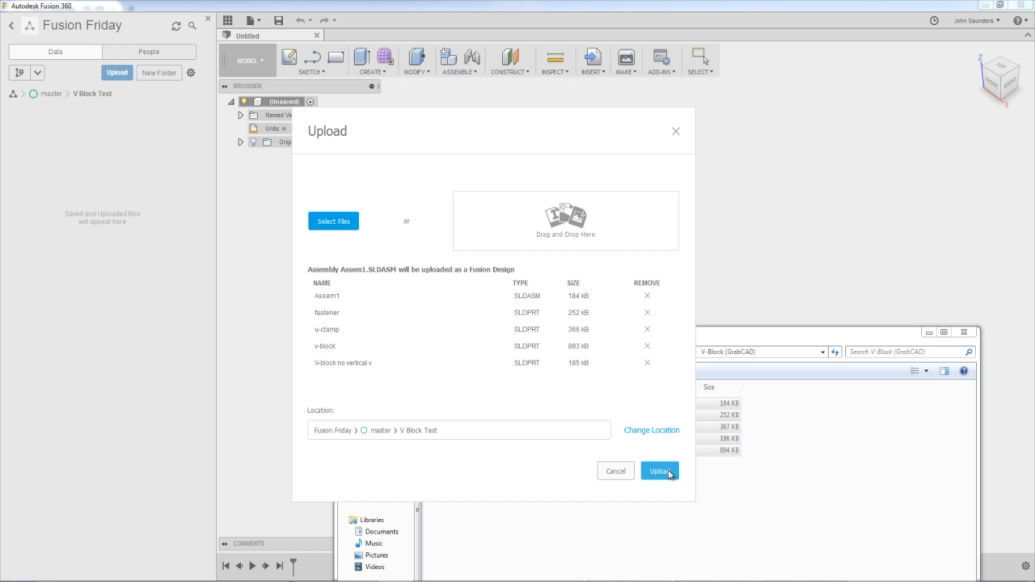
left_click(660, 472)
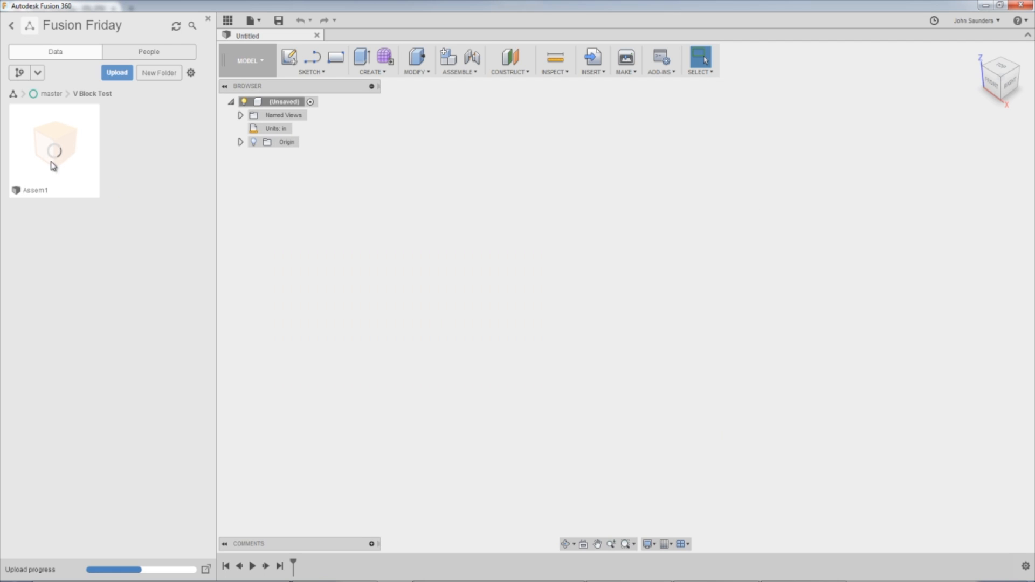
mouse_move(53, 152)
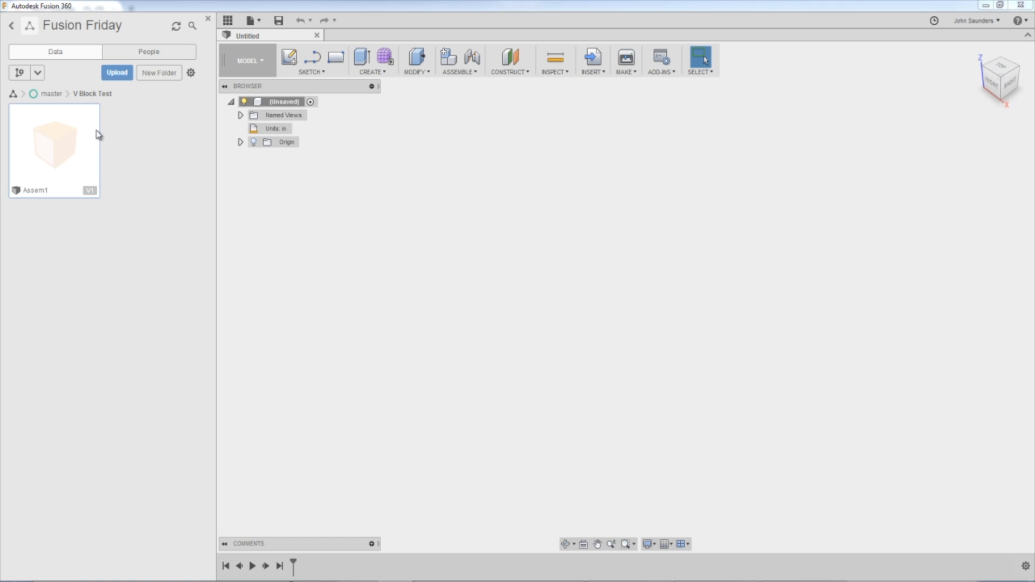
mouse_move(41, 143)
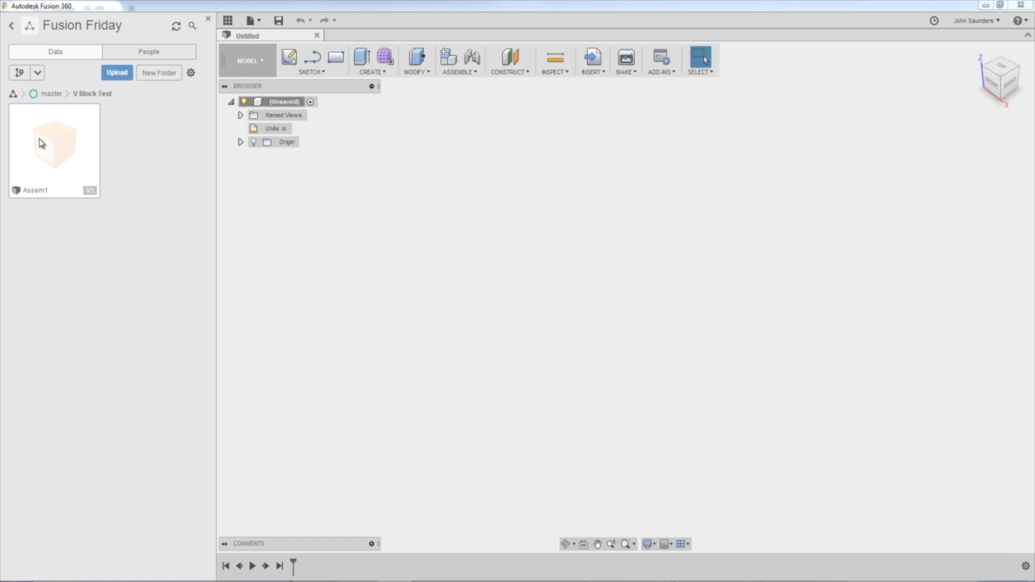
mouse_move(59, 152)
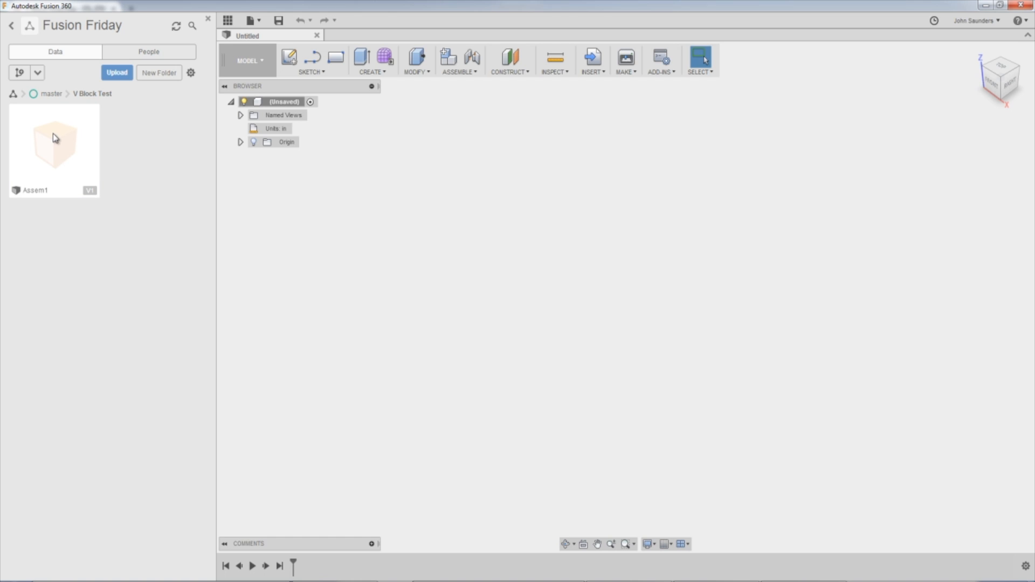
Load the uploaded Assem1 design and switch from the Sculpt to the Model workspace
double_click(54, 139)
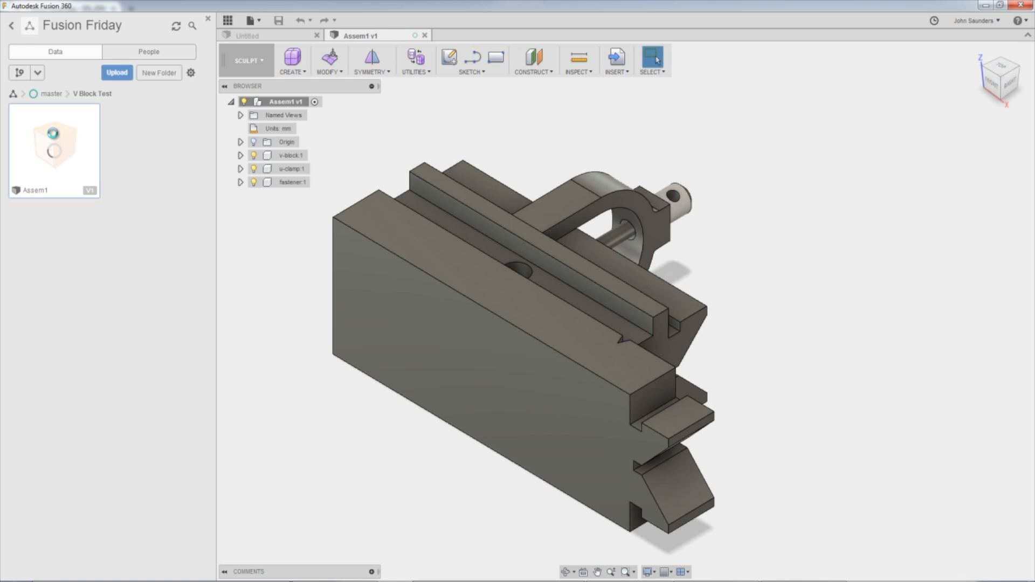
left_click(316, 35)
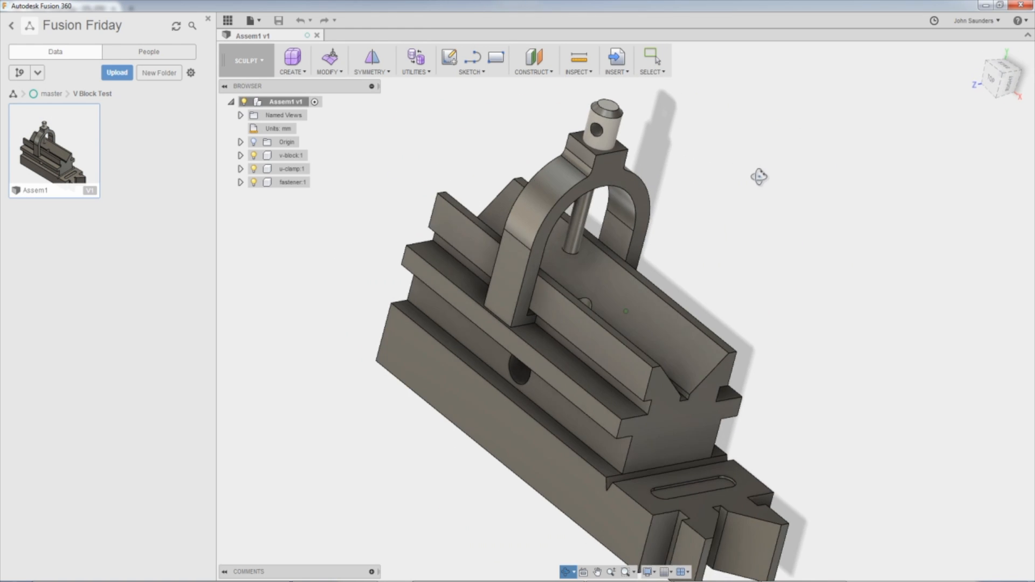
left_click(246, 60)
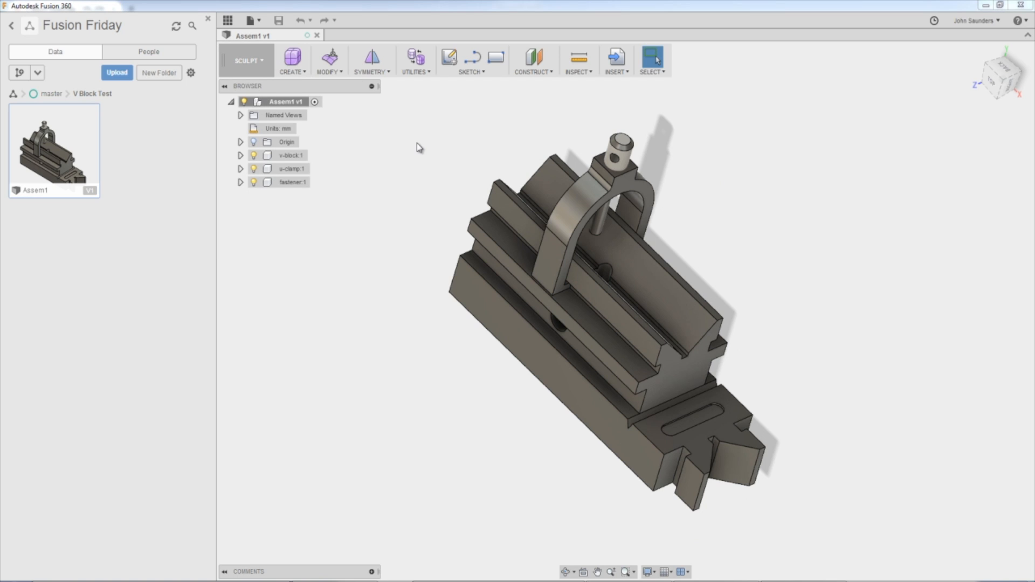
left_click(246, 60)
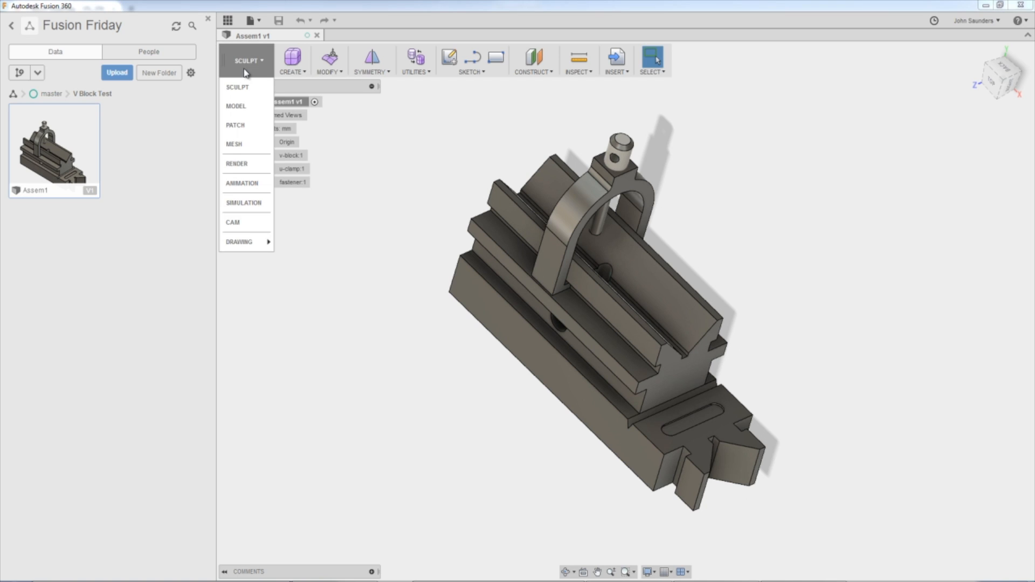
left_click(237, 105)
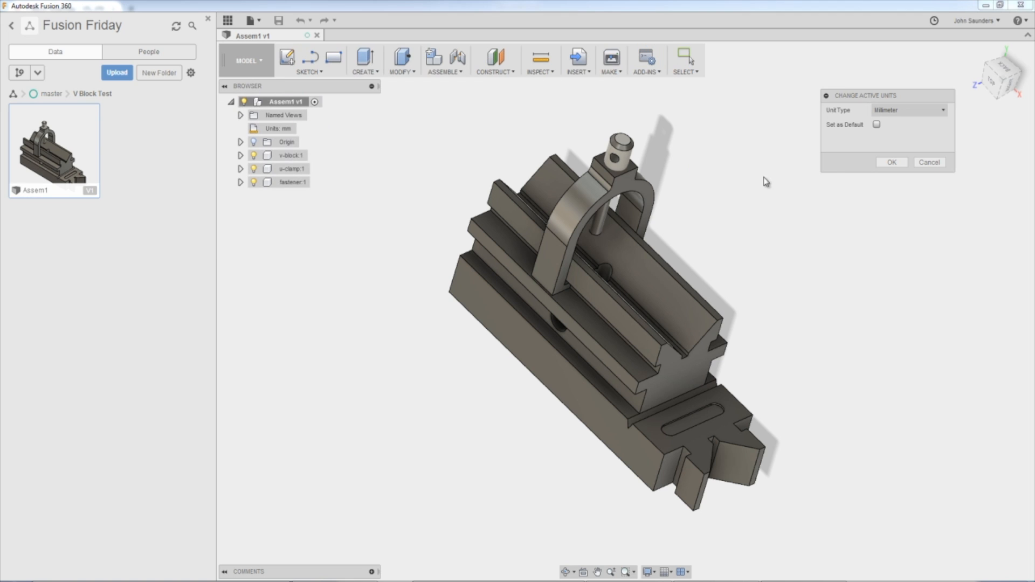
Change the design's active units from millimetres to inches
left_click(908, 110)
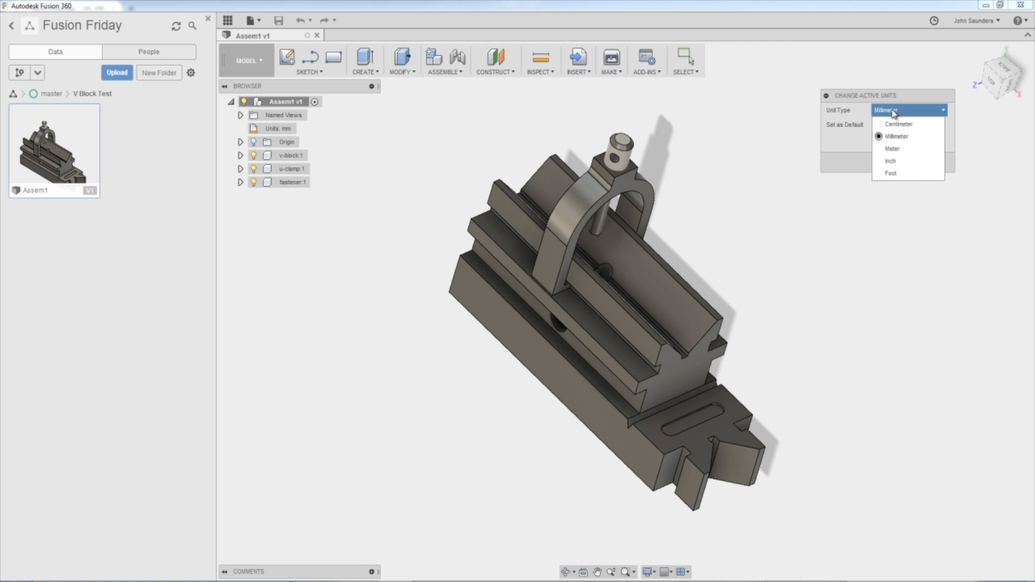
left_click(891, 160)
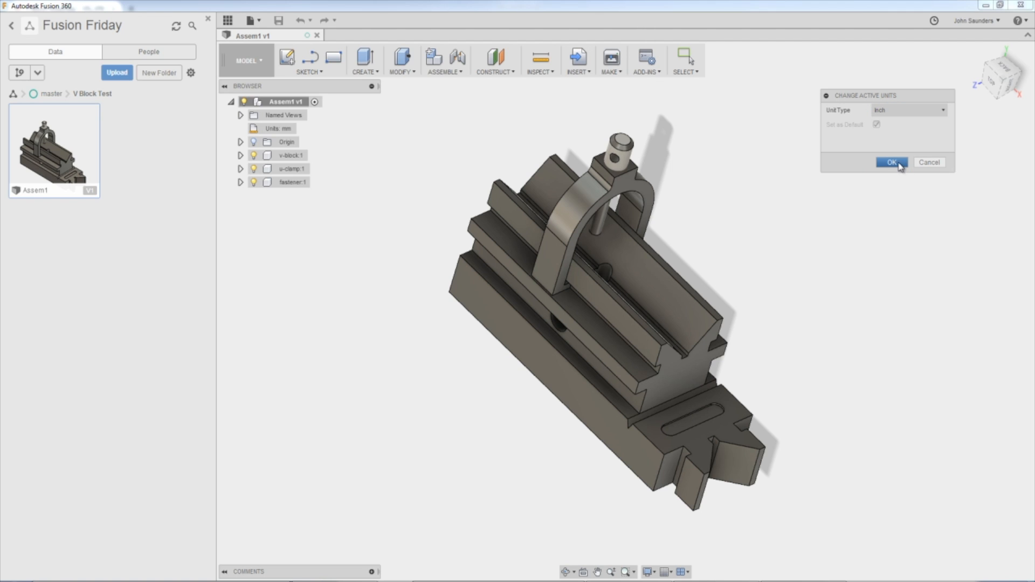
left_click(891, 163)
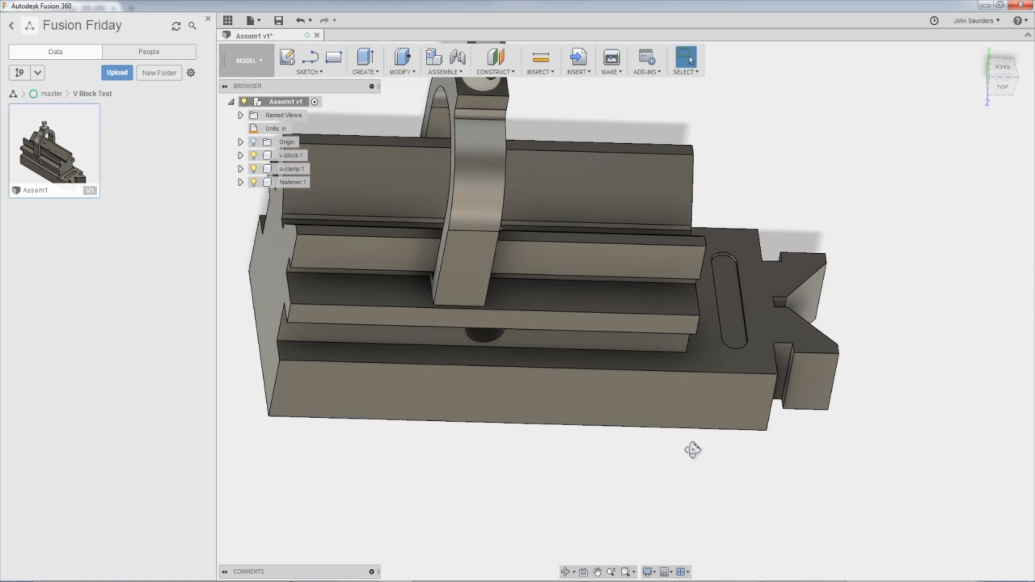
left_click_drag(693, 451, 499, 460)
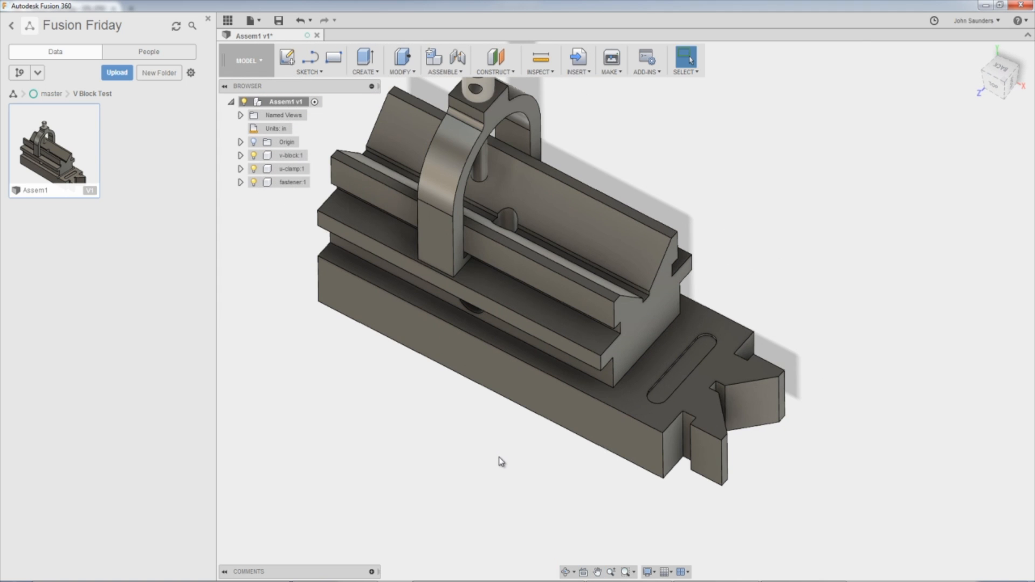
key("ctrl+z")
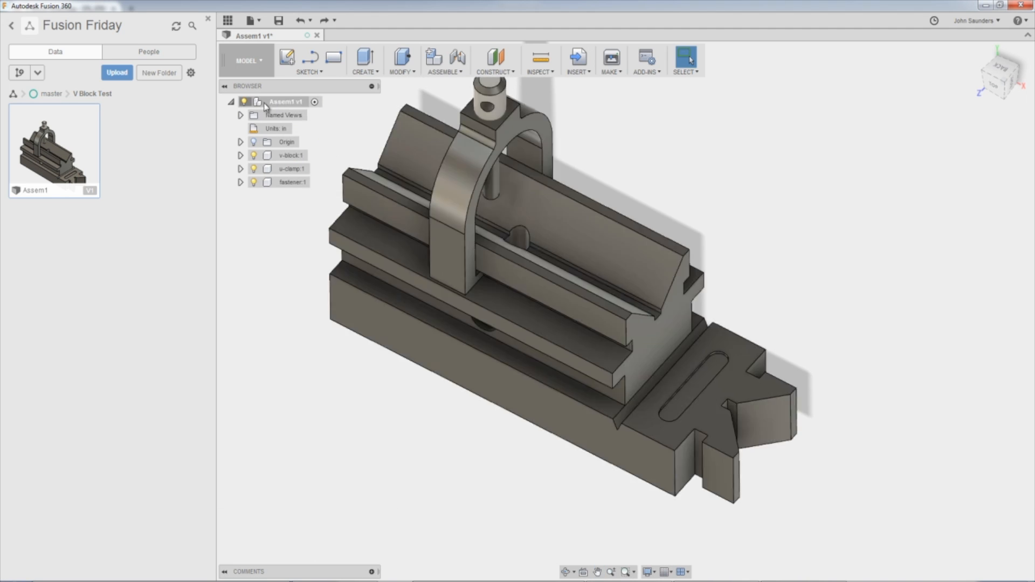
Turn on Capture Design History for the Assem1 root, undoing a stray selection
right_click(284, 101)
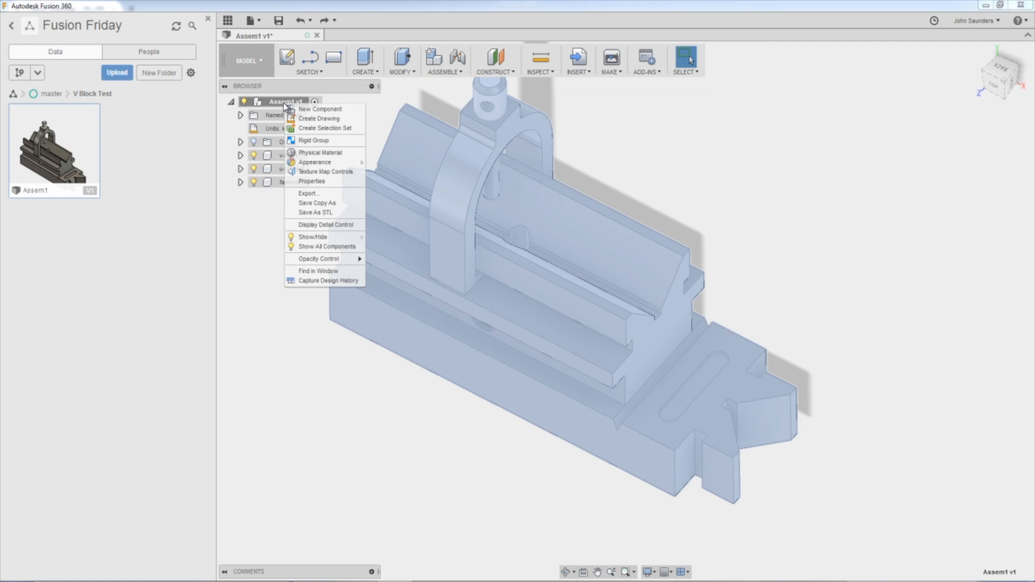
mouse_move(320, 280)
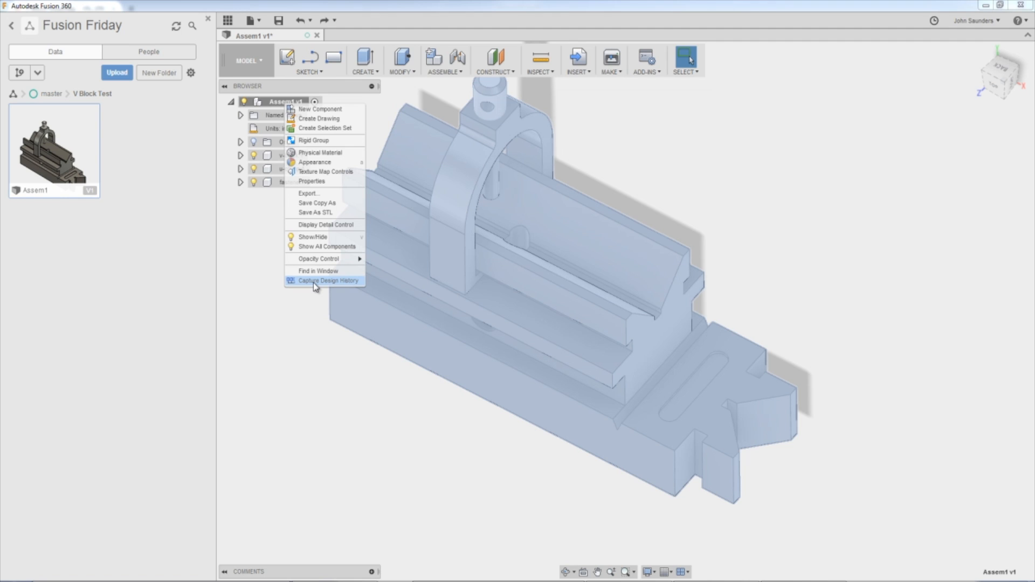
left_click(328, 281)
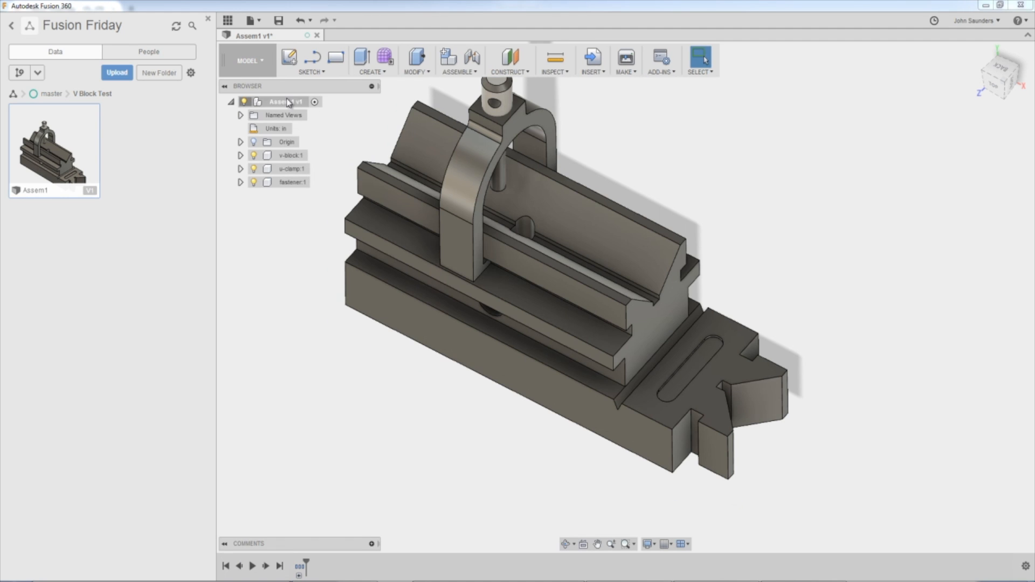
right_click(284, 102)
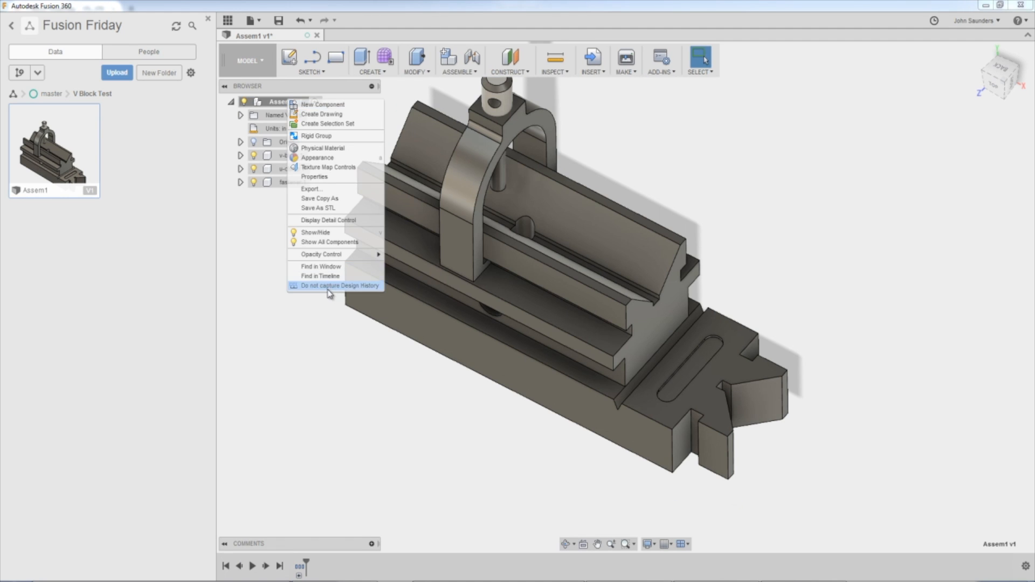
mouse_move(357, 294)
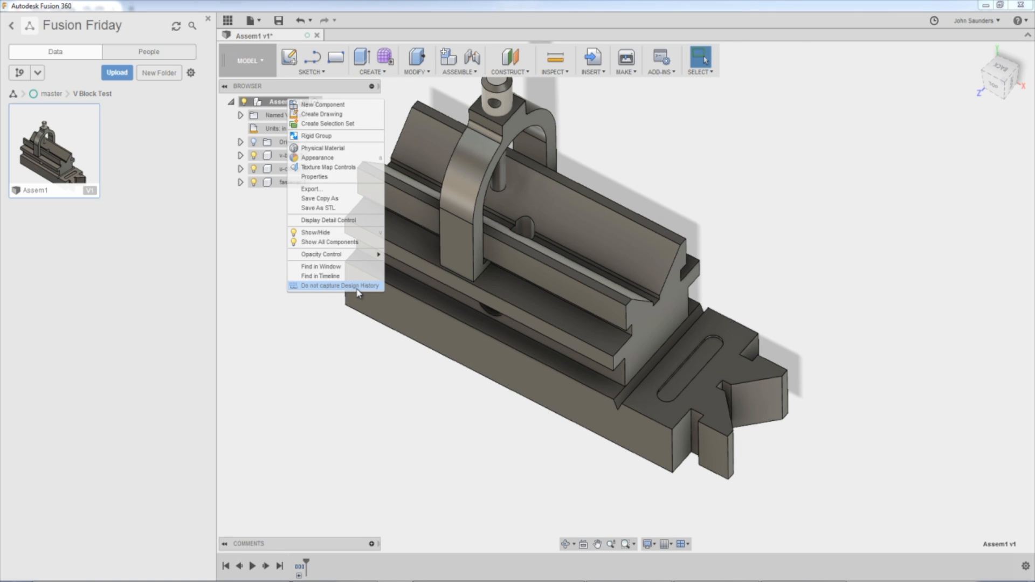
mouse_move(354, 293)
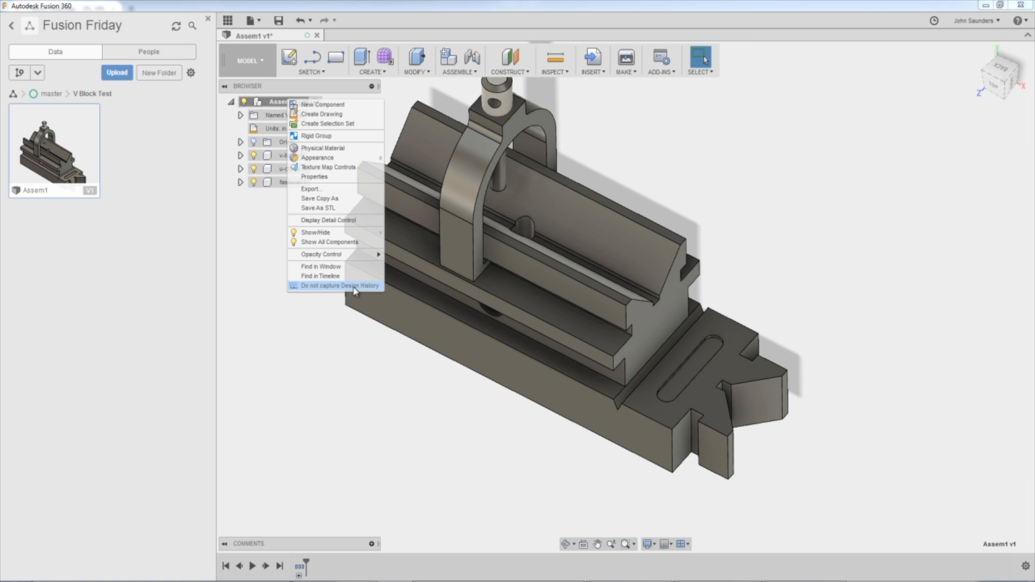
mouse_move(362, 293)
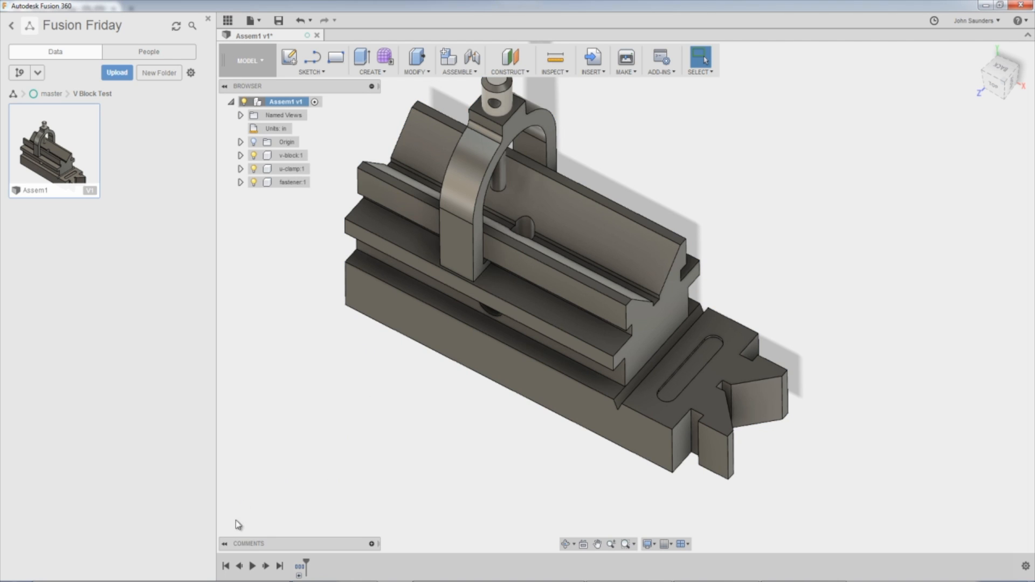
mouse_move(495, 505)
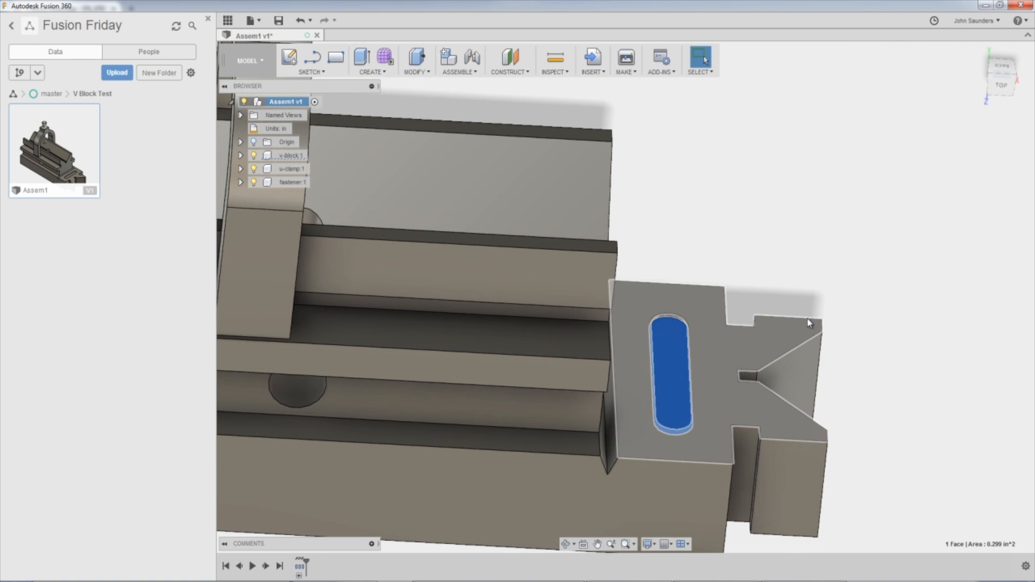
key("ctrl+z")
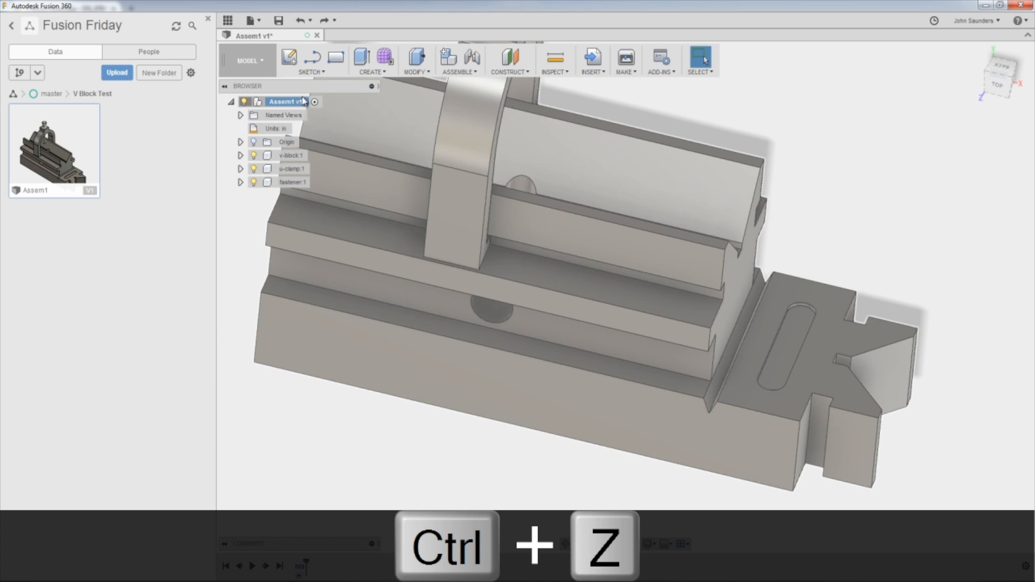
Add a new component under the root and start naming it 'NYC CNC V Block'
right_click(278, 101)
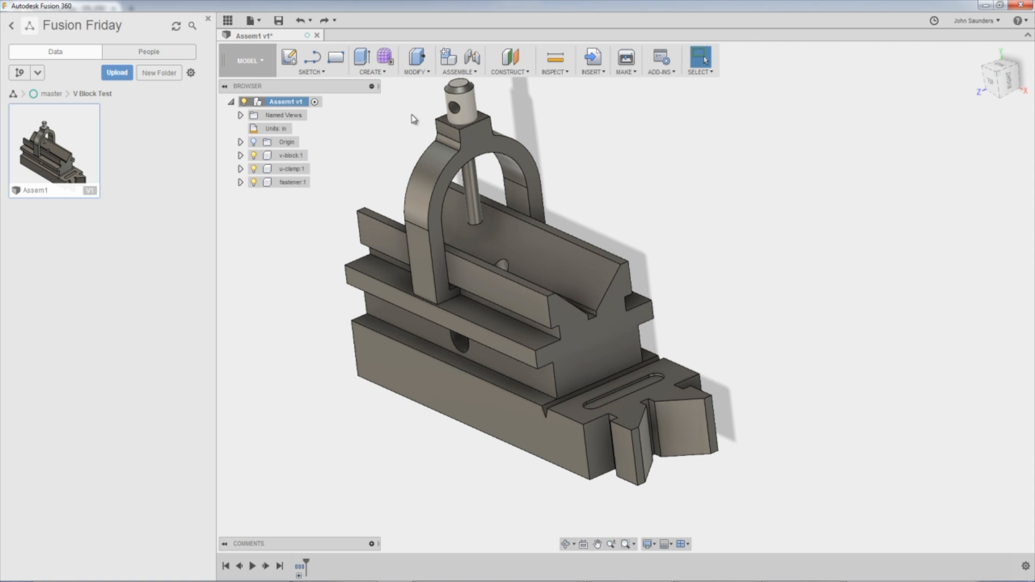
left_click(285, 101)
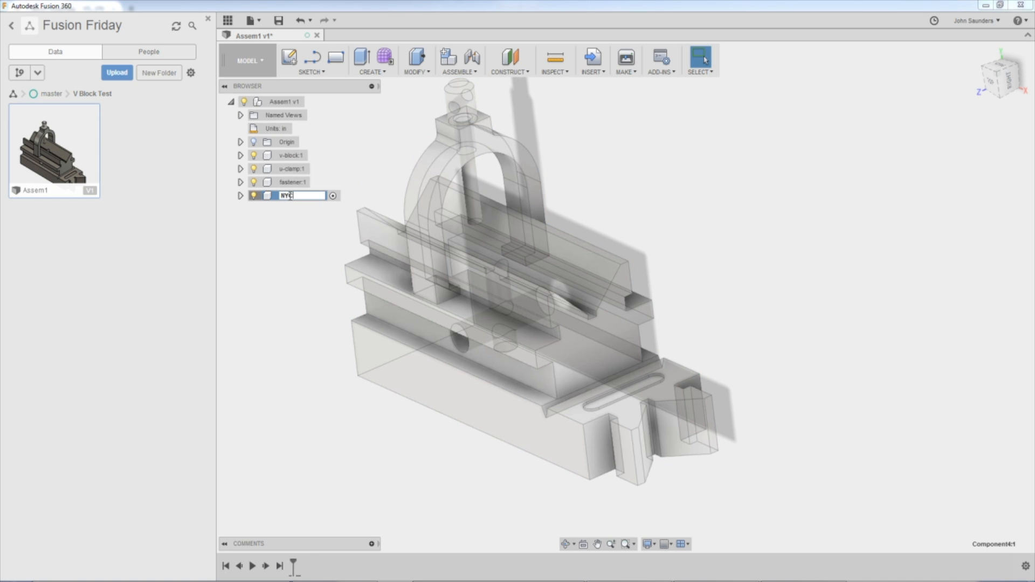
type("CNC V Block:1")
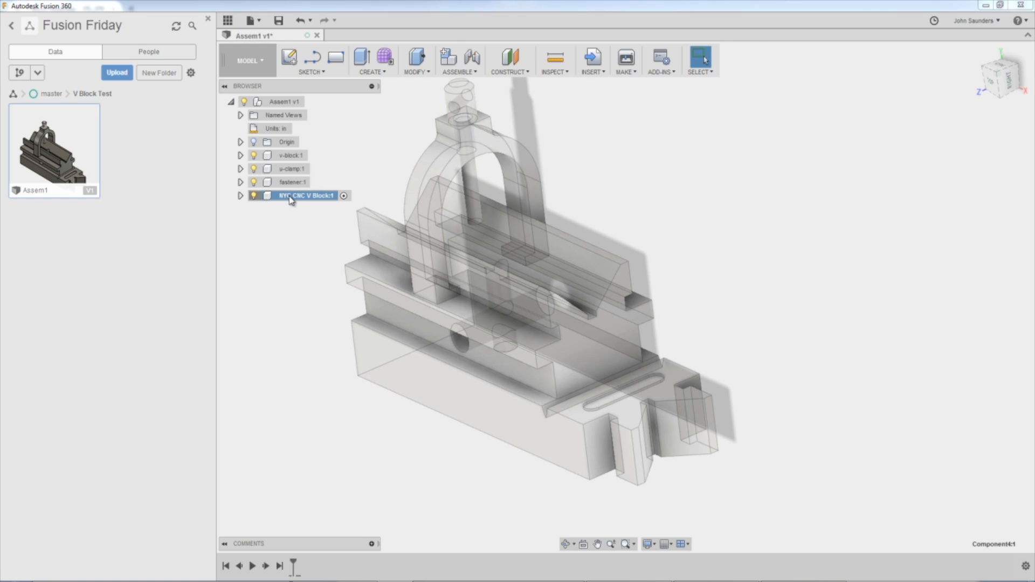
Finish the NYC CNC V Block name and start a sketch on the YZ plane
left_click(310, 60)
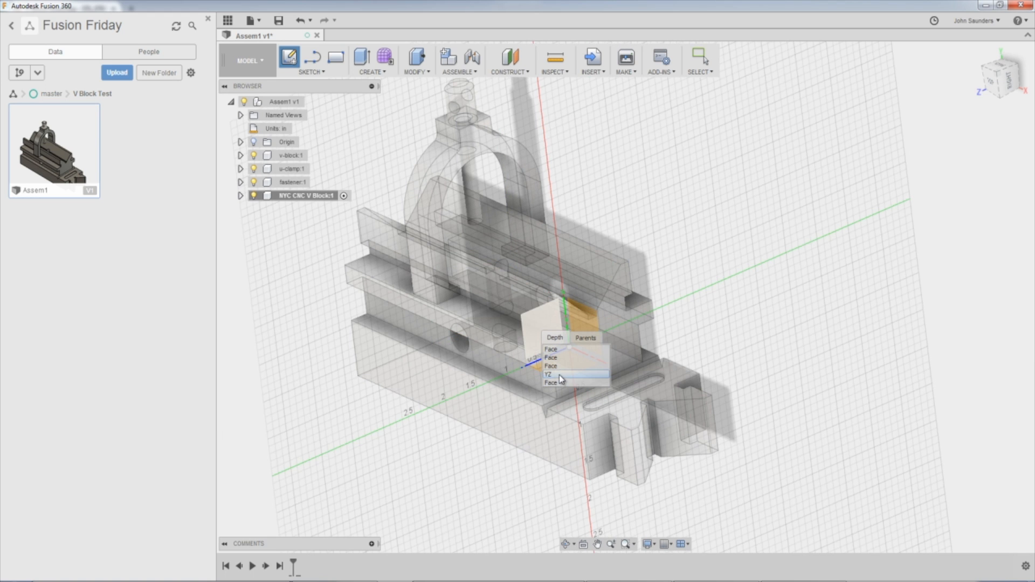
left_click(548, 375)
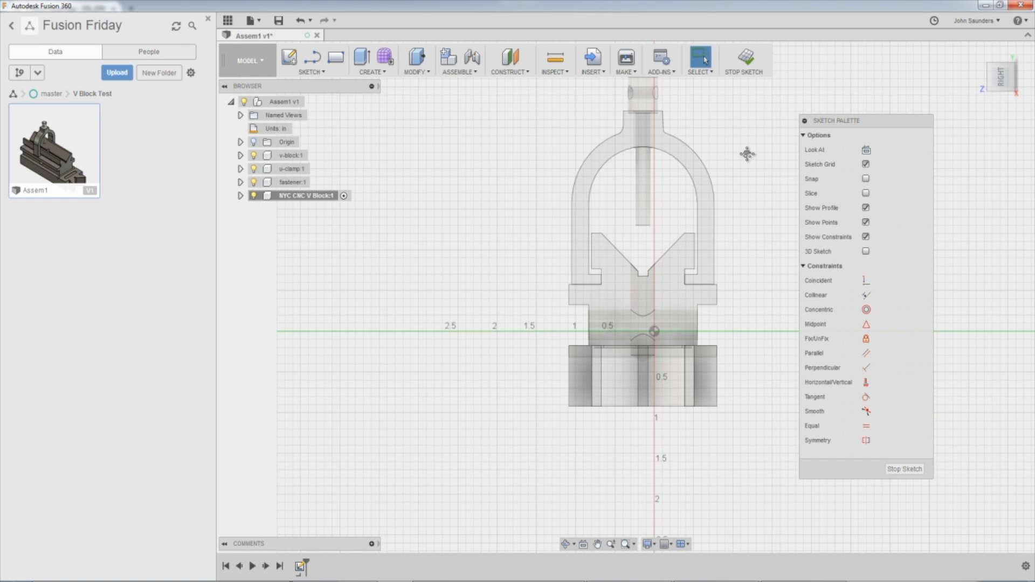
Project the imported V-block's end face into the sketch as its profile
left_click_drag(746, 155, 528, 323)
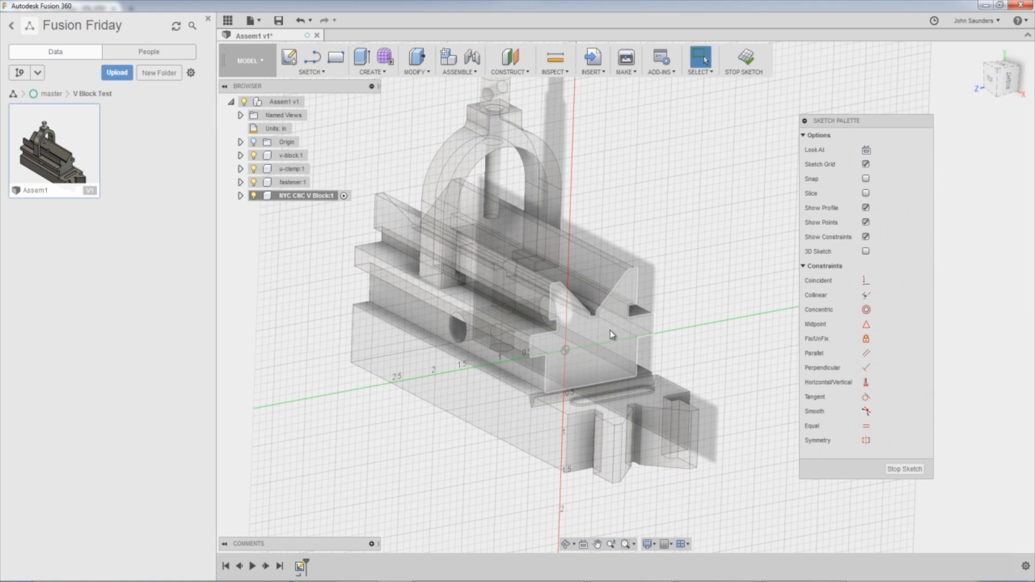
mouse_move(595, 343)
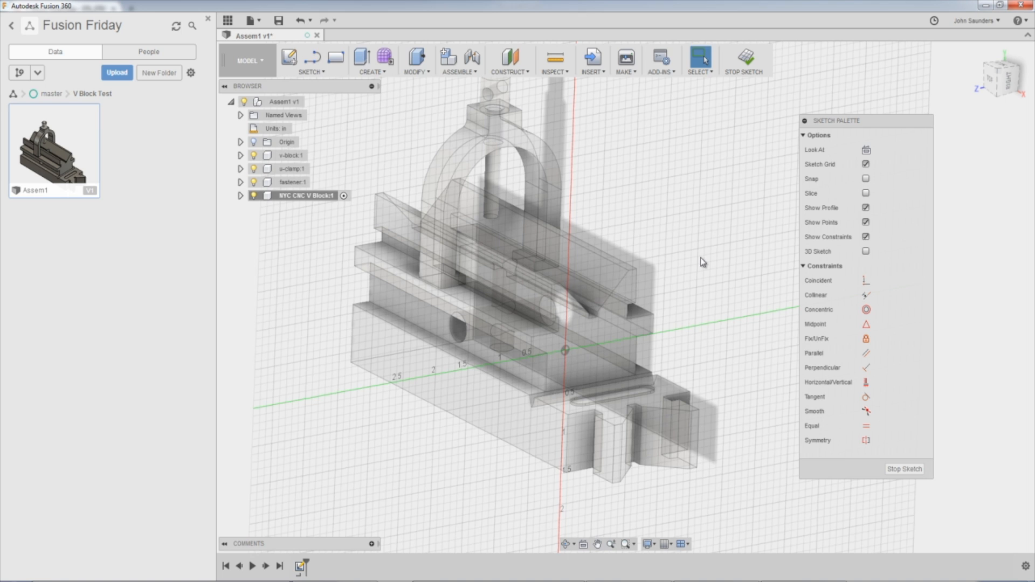
mouse_move(311, 62)
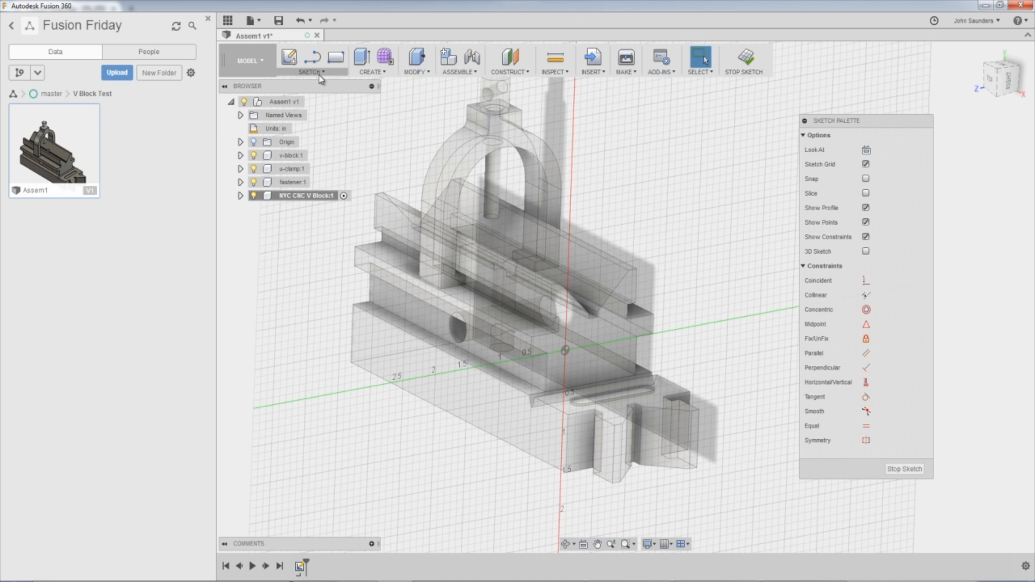
left_click(311, 60)
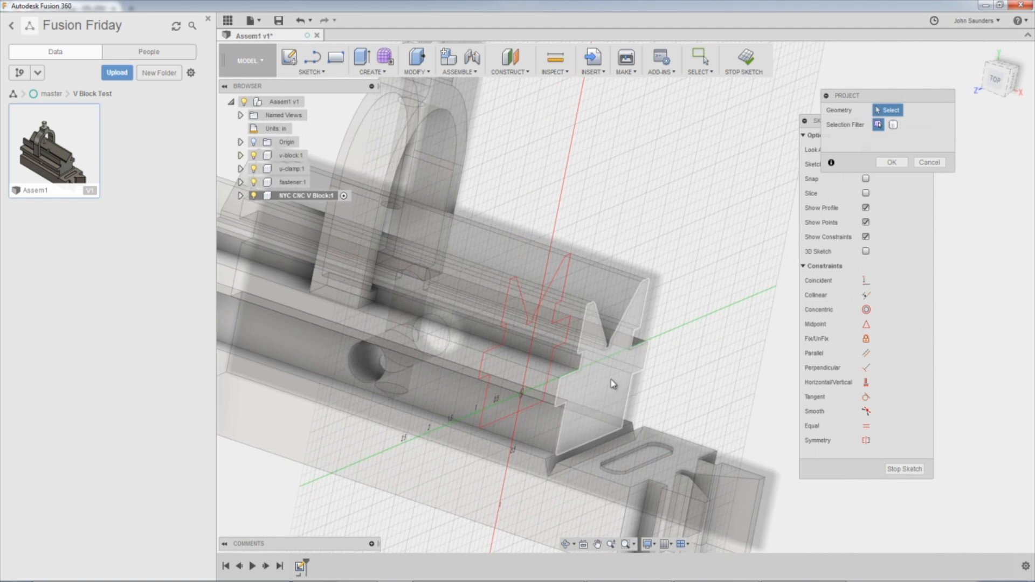
mouse_move(617, 389)
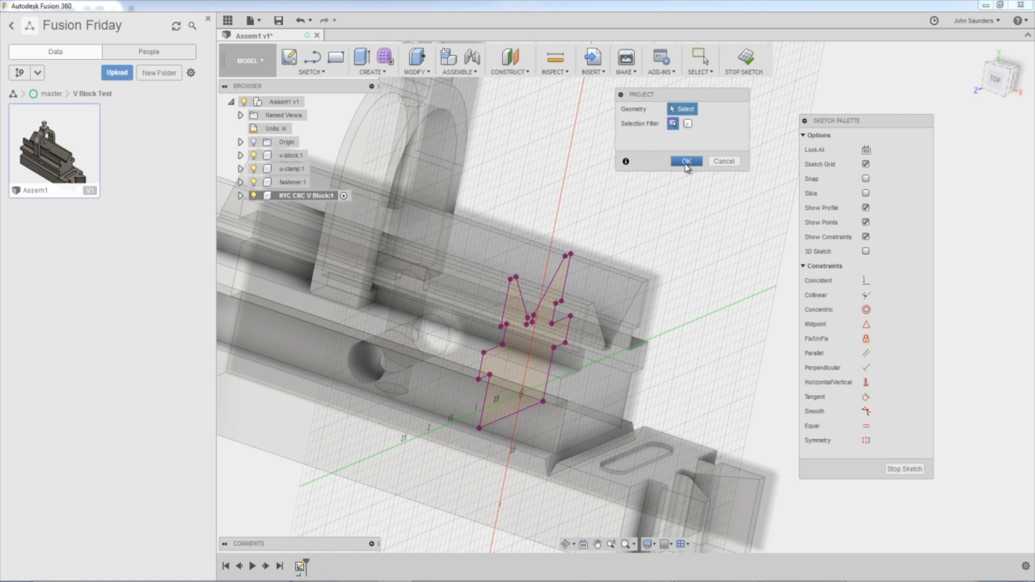
left_click(686, 161)
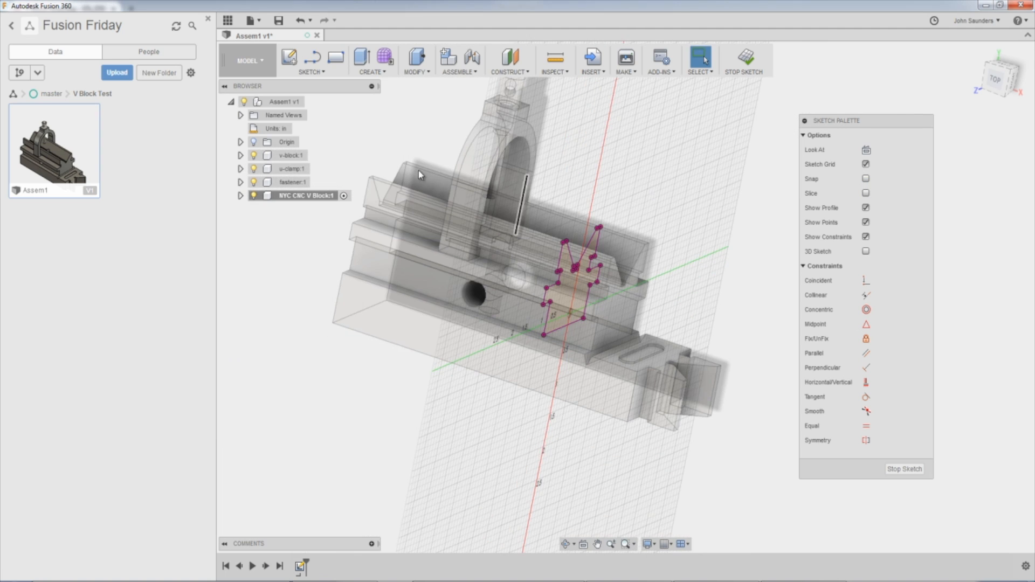
left_click(253, 170)
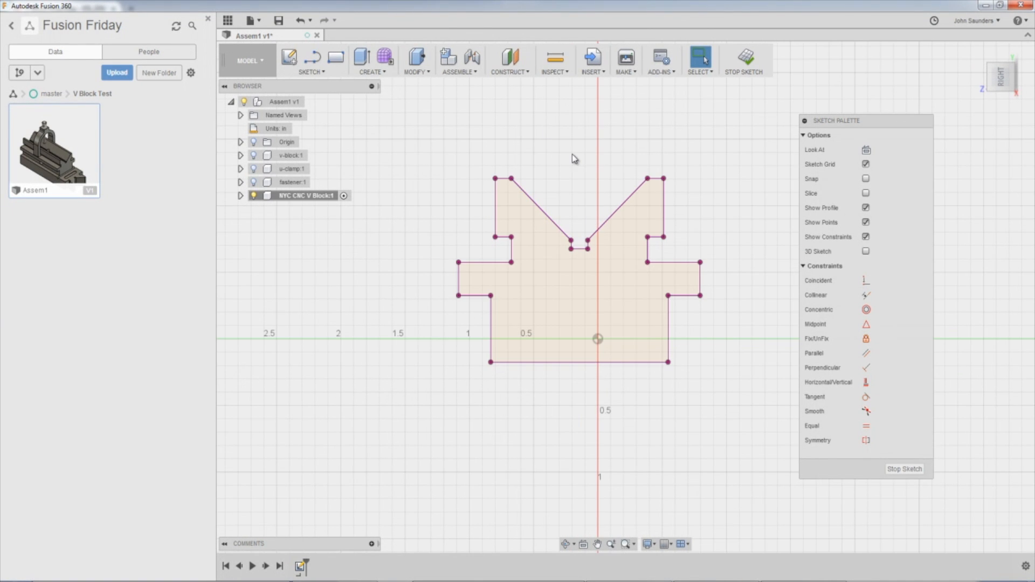
mouse_move(436, 133)
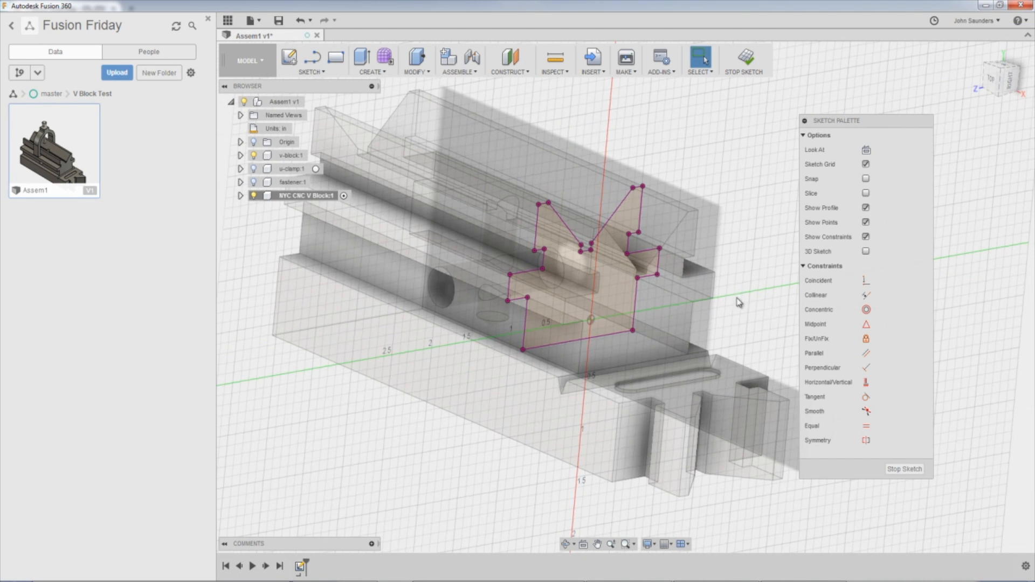
mouse_move(709, 242)
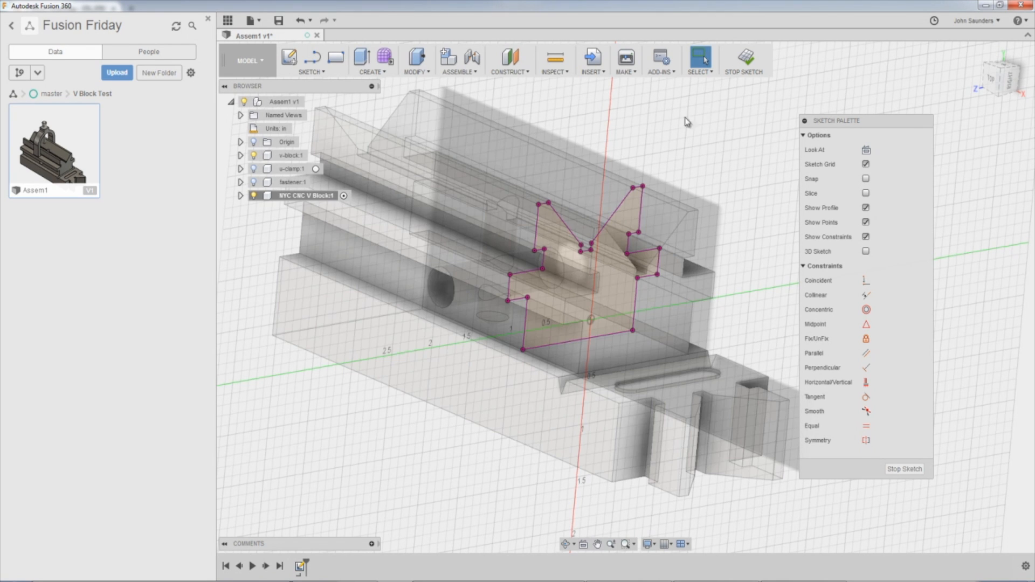
Delete the v-block, u-clamp and fastener parts from the Browser as a trial
left_click(289, 155)
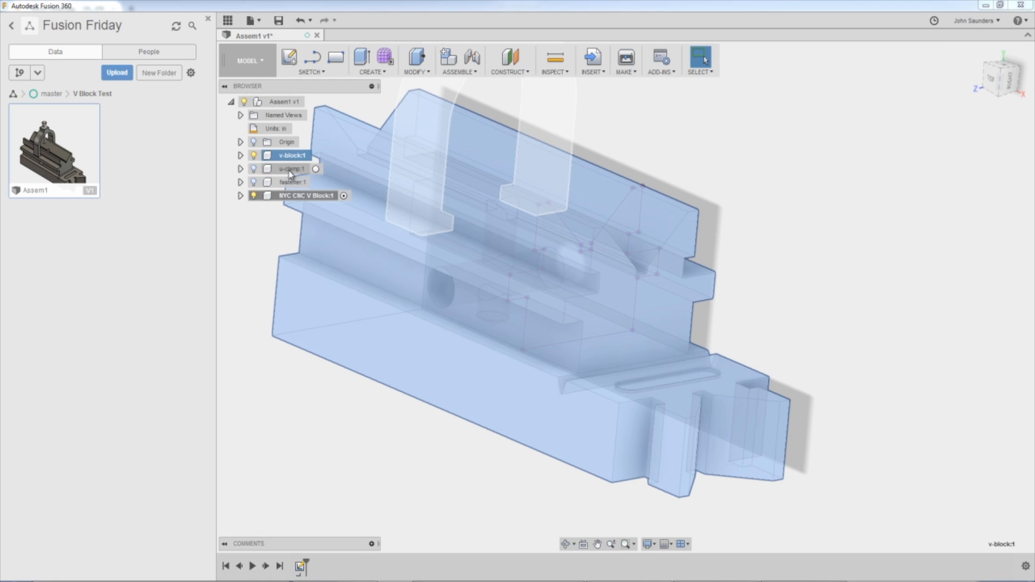
left_click(292, 169)
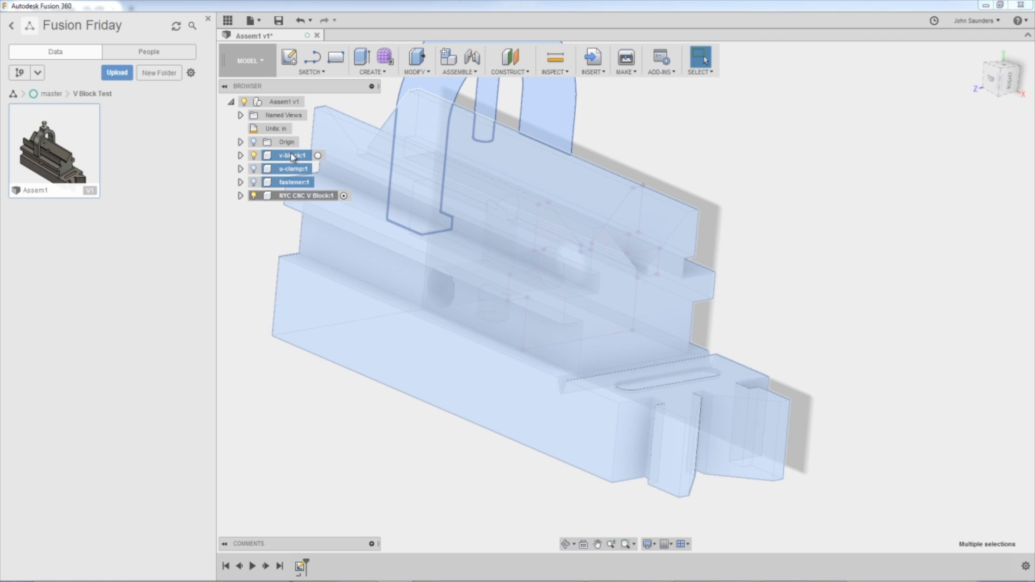
right_click(290, 155)
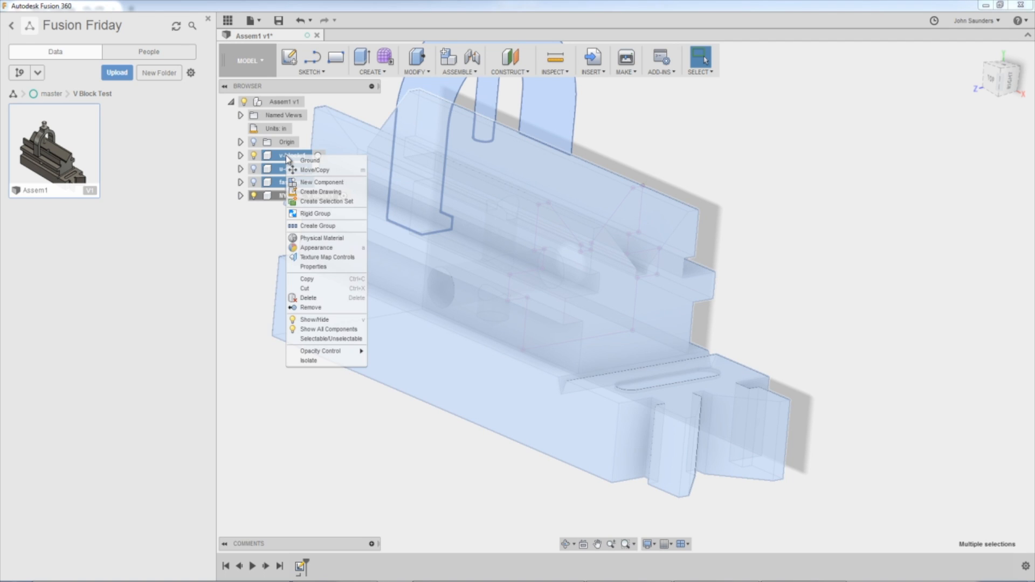
left_click(307, 298)
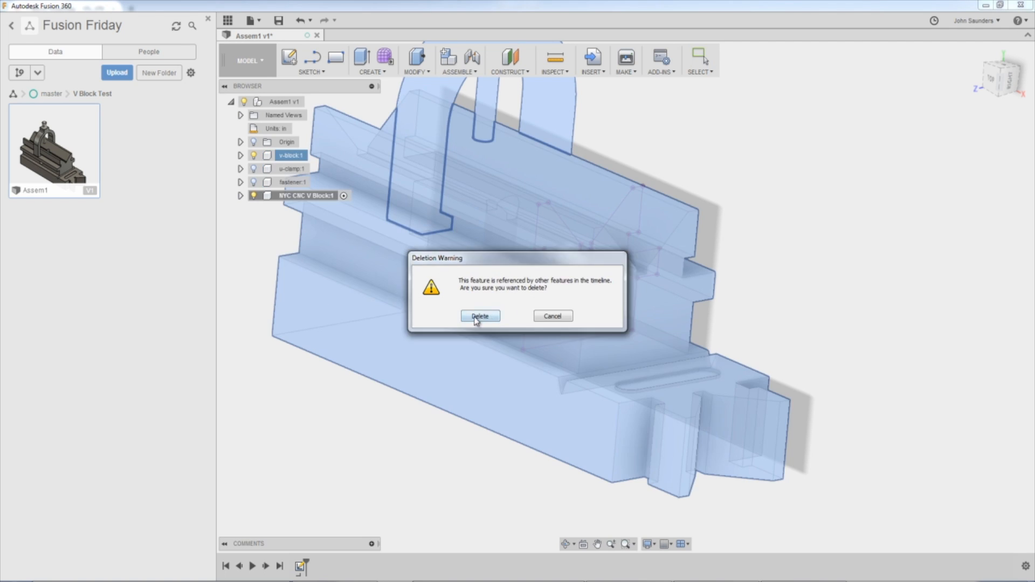
left_click(480, 316)
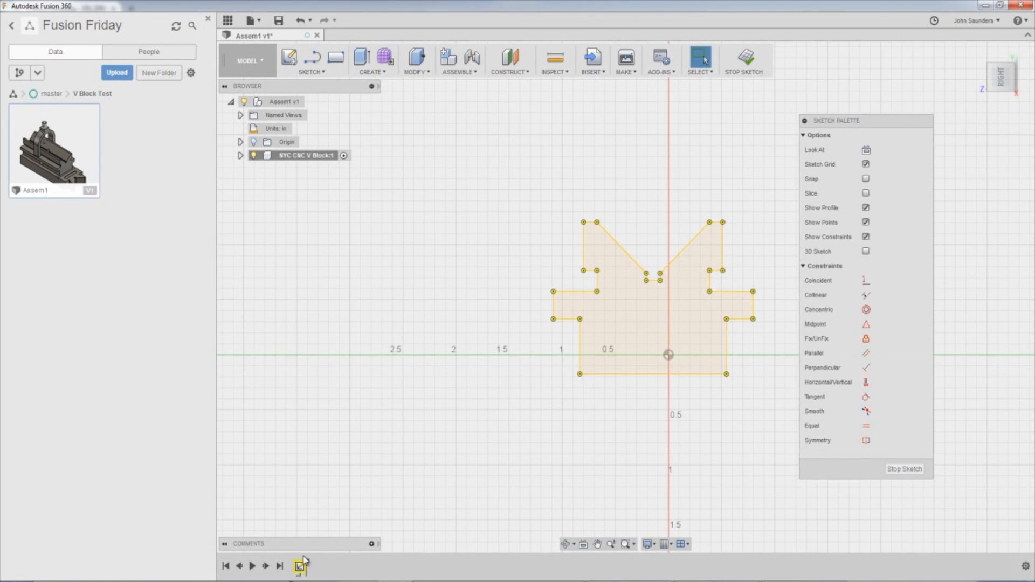
mouse_move(587, 225)
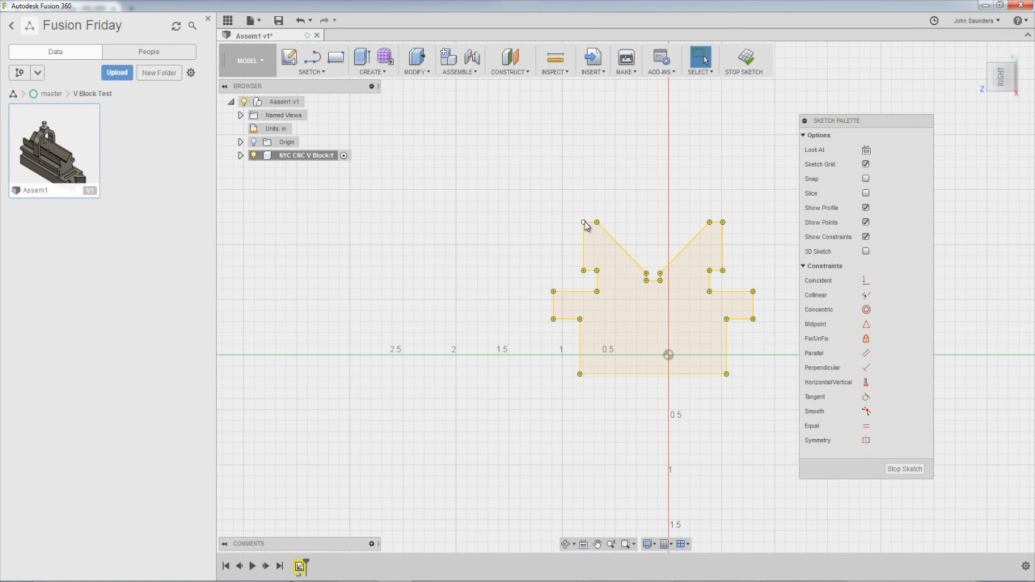
Inspect the projected profile and undo the deletion to restore the three parts
right_click(584, 224)
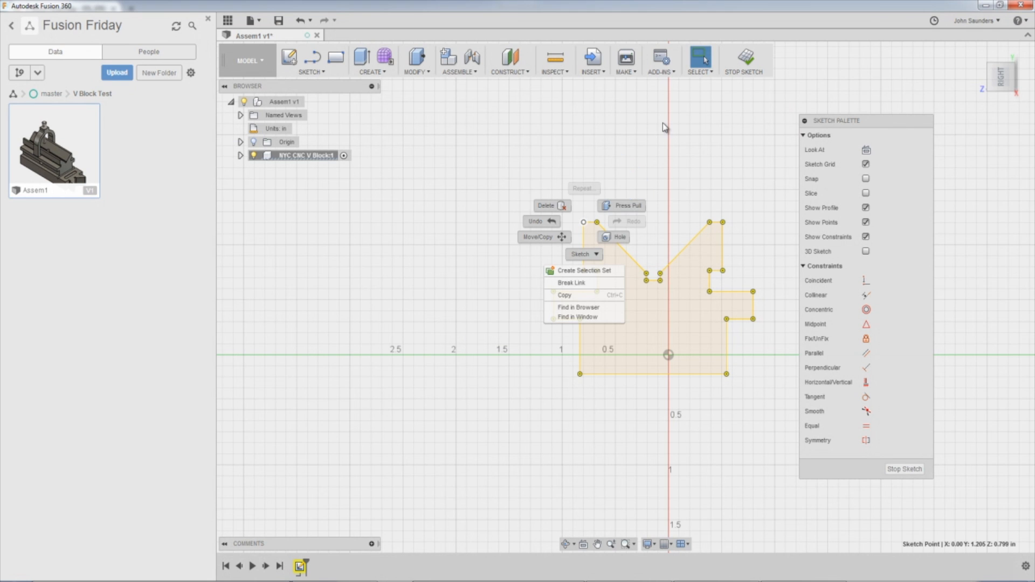
key("ctrl+z")
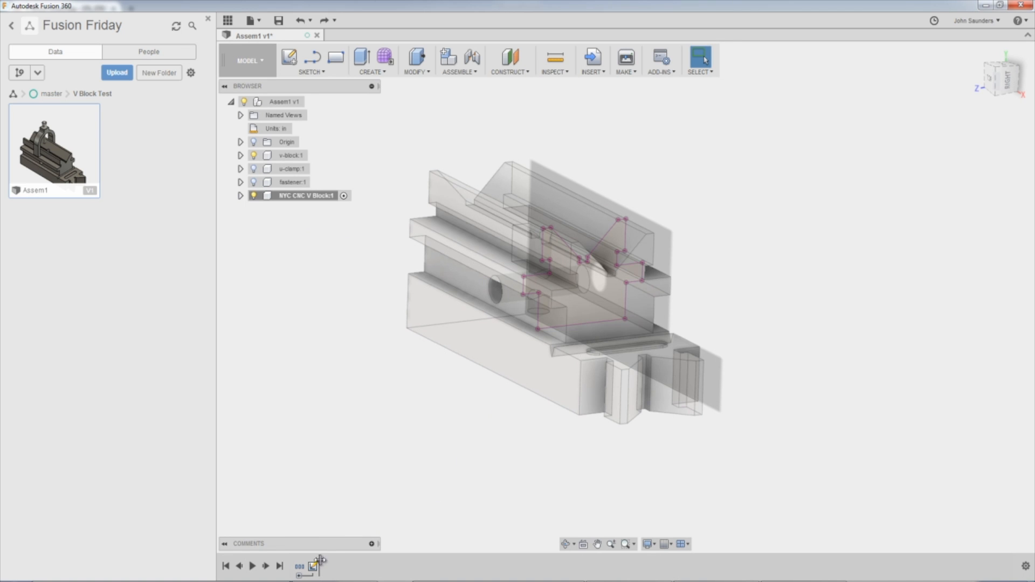
Reopen the V-block profile sketch for editing from the timeline
right_click(575, 271)
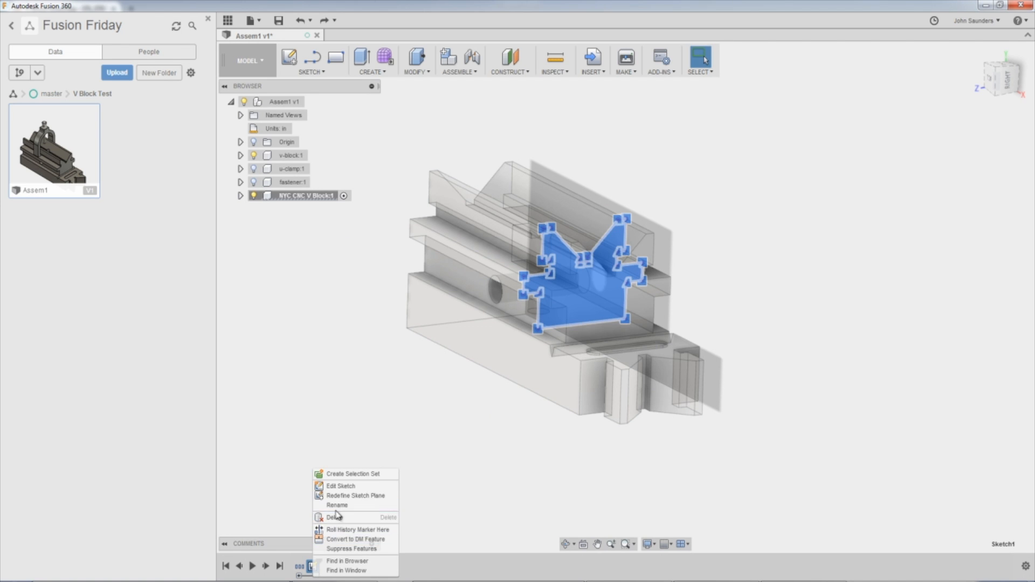
left_click(341, 486)
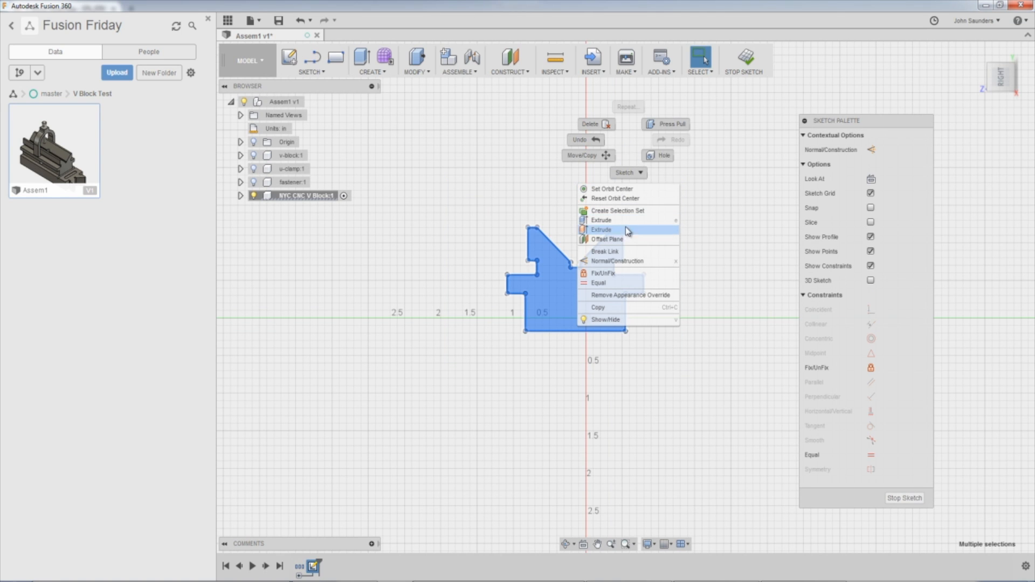
mouse_move(604, 251)
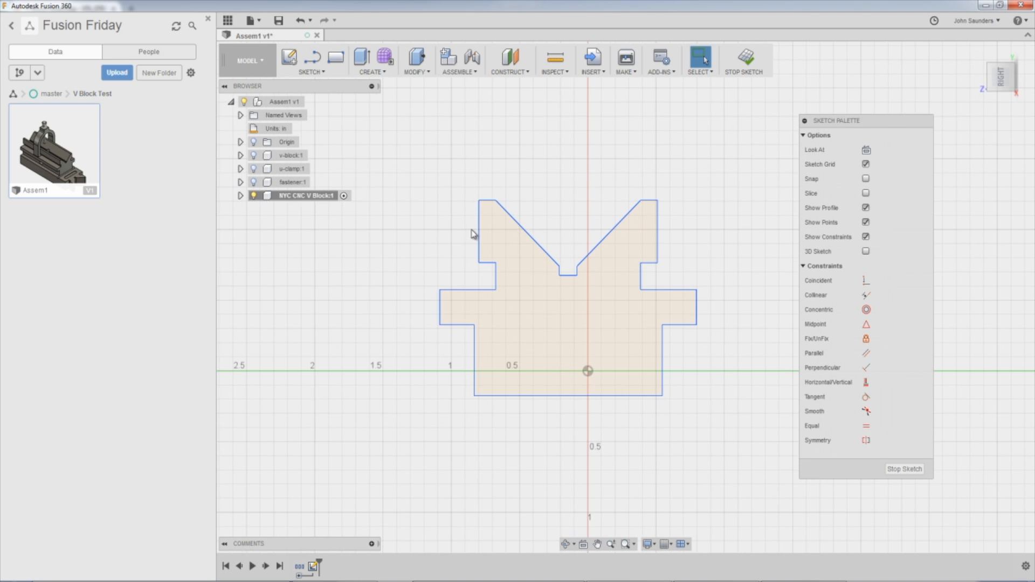
Select all the V-block profile geometry so it can be fixed in place
key("ctrl+z")
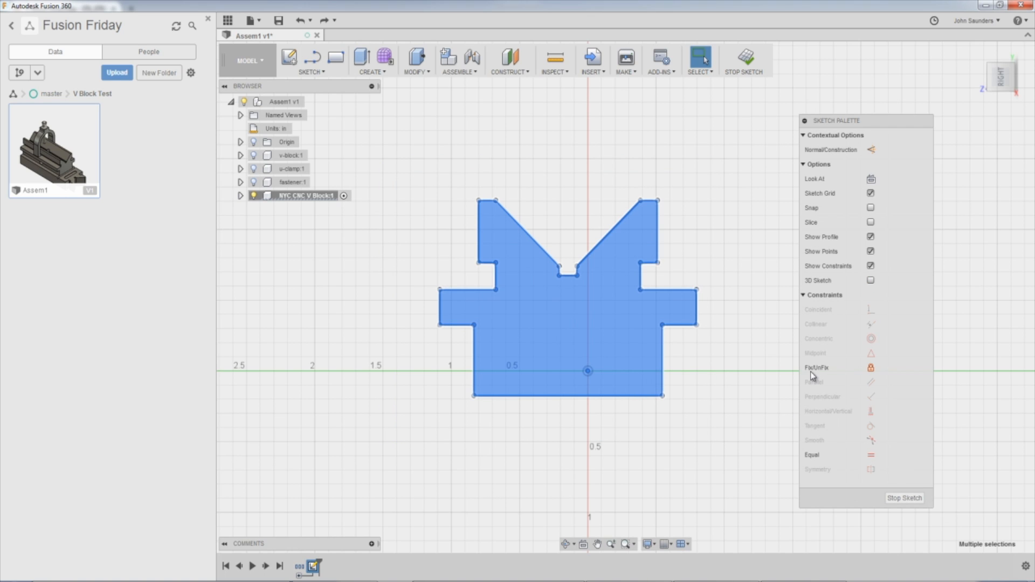
mouse_move(871, 368)
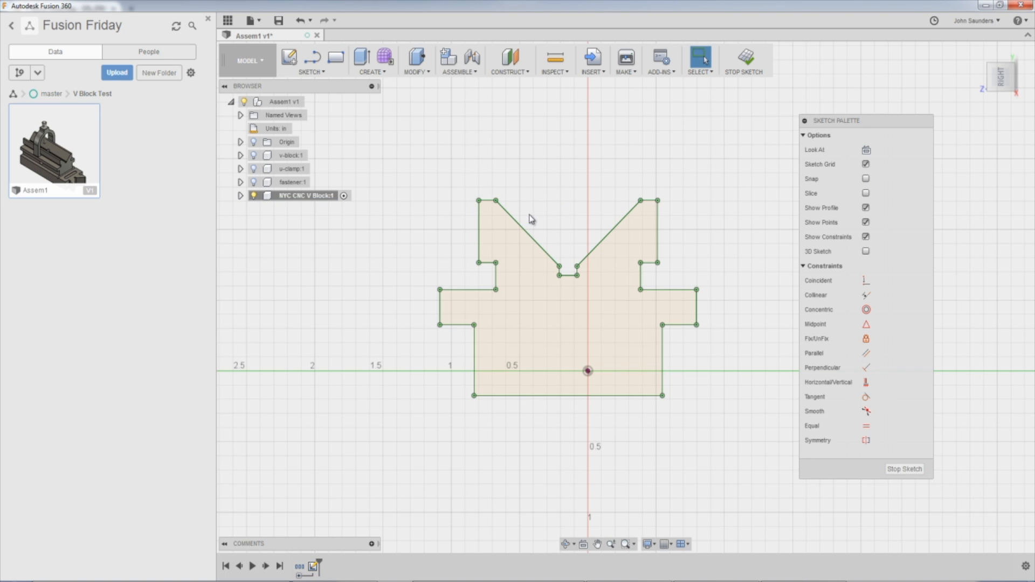
mouse_move(482, 156)
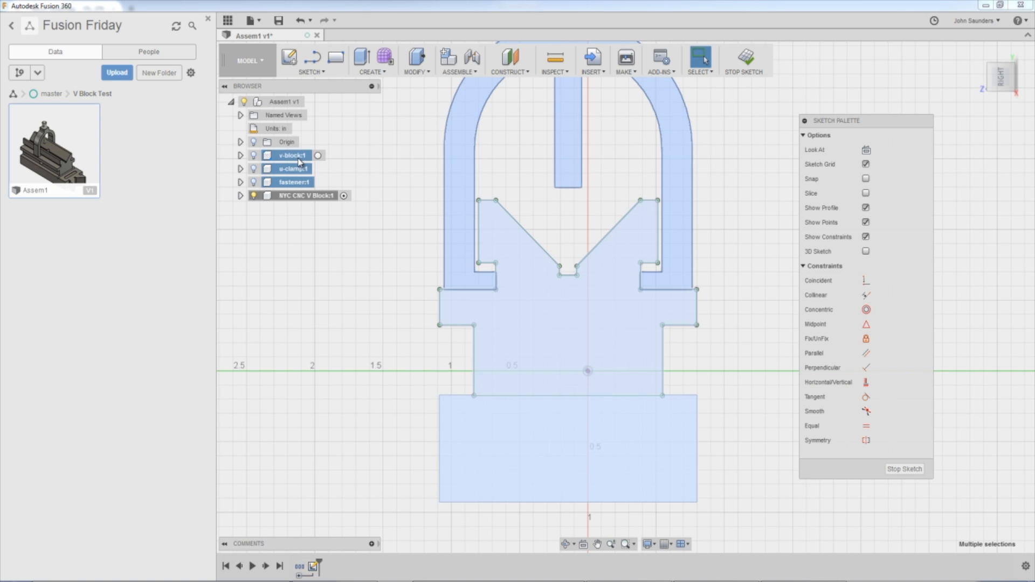
Delete the imported v-block, u-clamp and fastener, leaving only the V Block profile
right_click(290, 155)
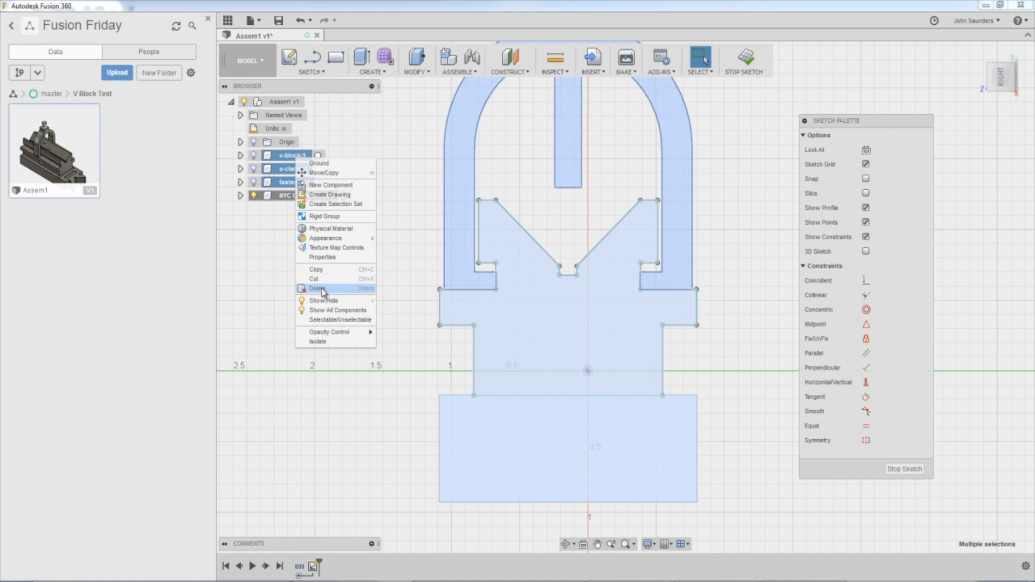
left_click(319, 289)
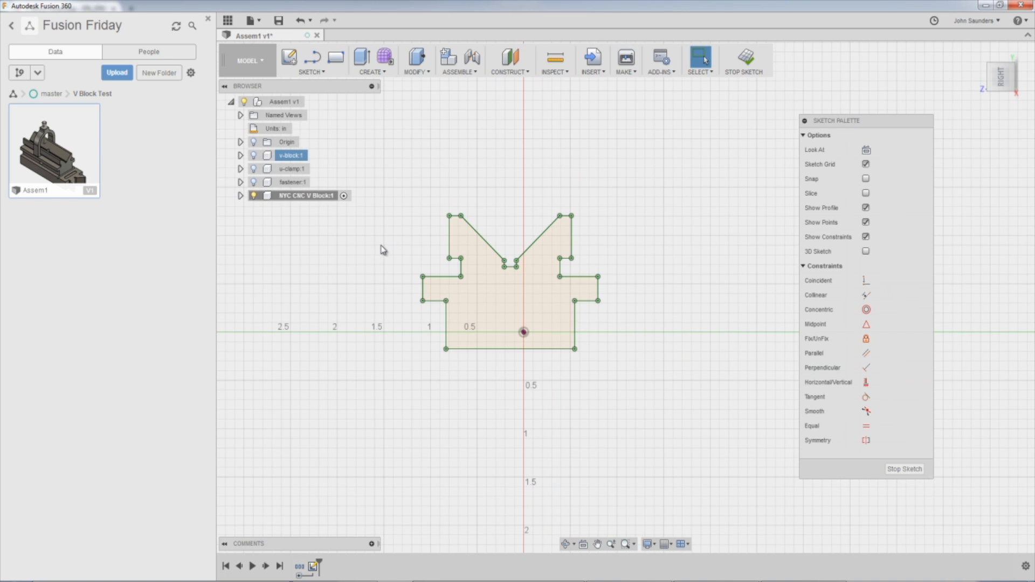
left_click(743, 60)
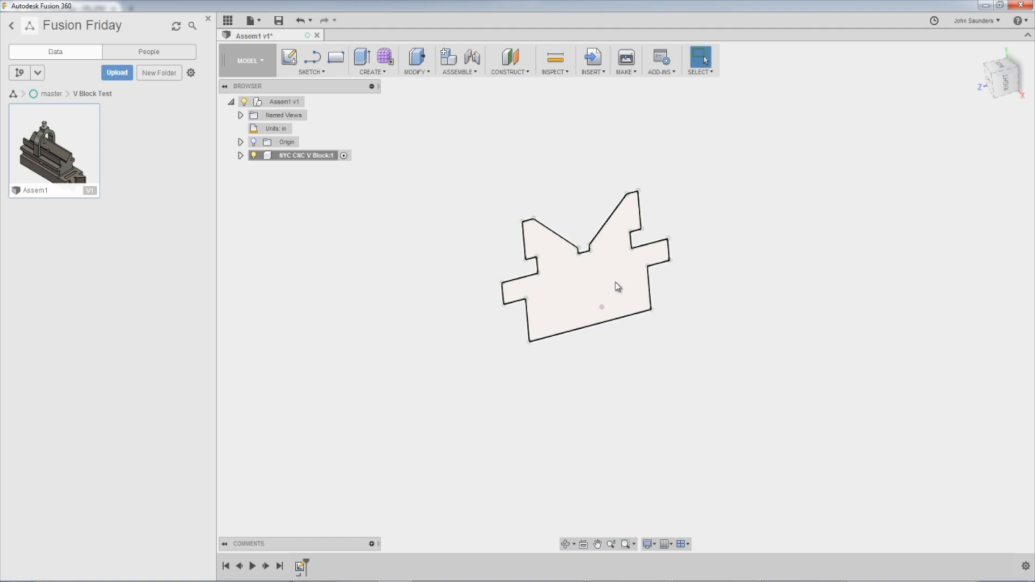
mouse_move(622, 277)
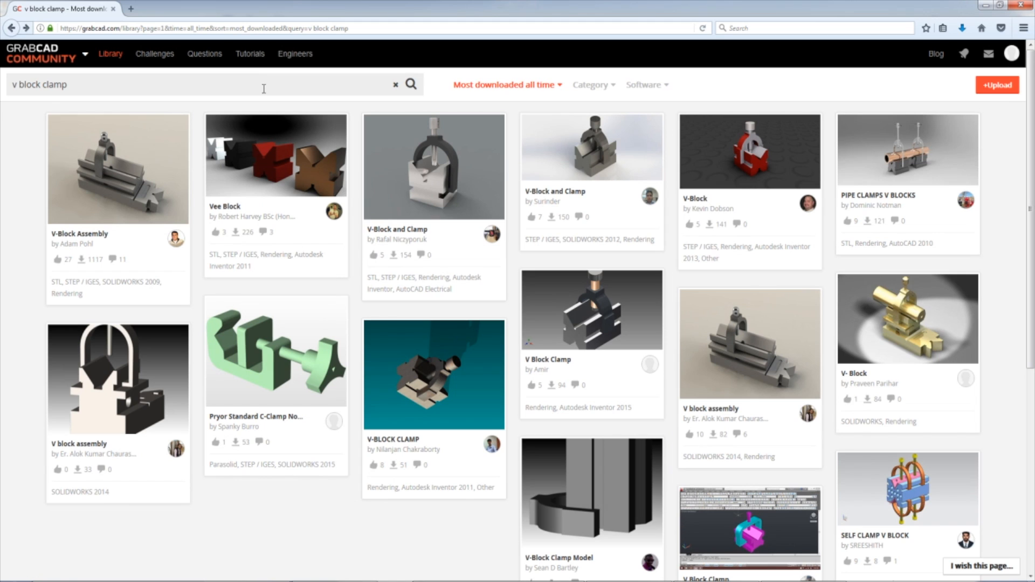
mouse_move(310, 202)
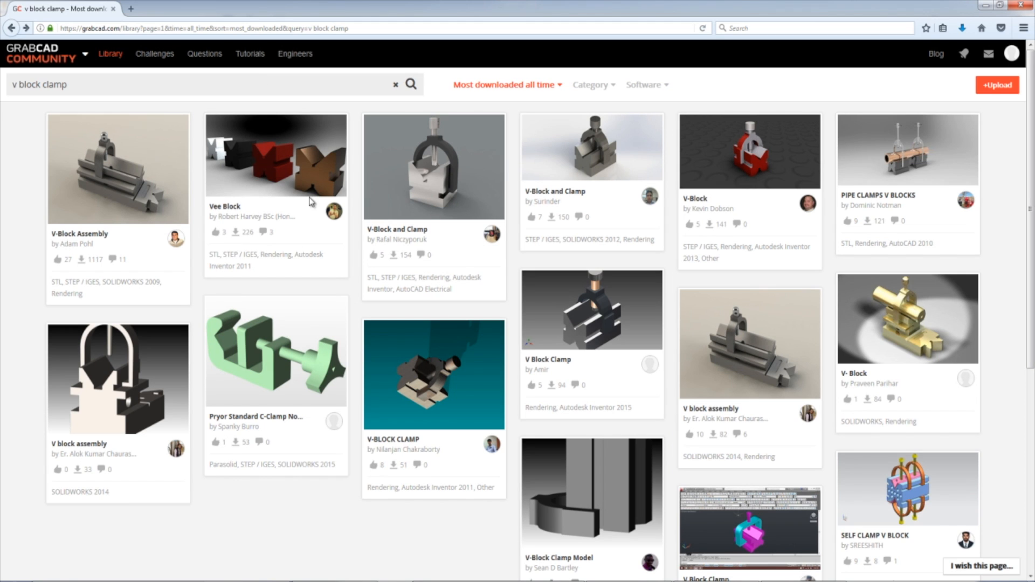
mouse_move(537, 170)
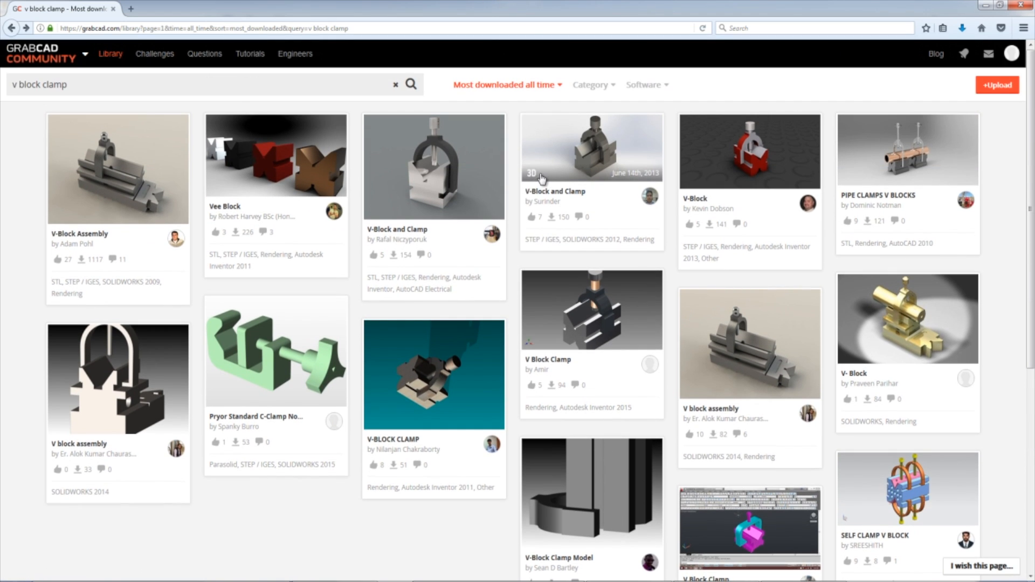
Return from the GrabCAD results to Fusion 360 showing the extruded V-block solid
key("alt+Tab")
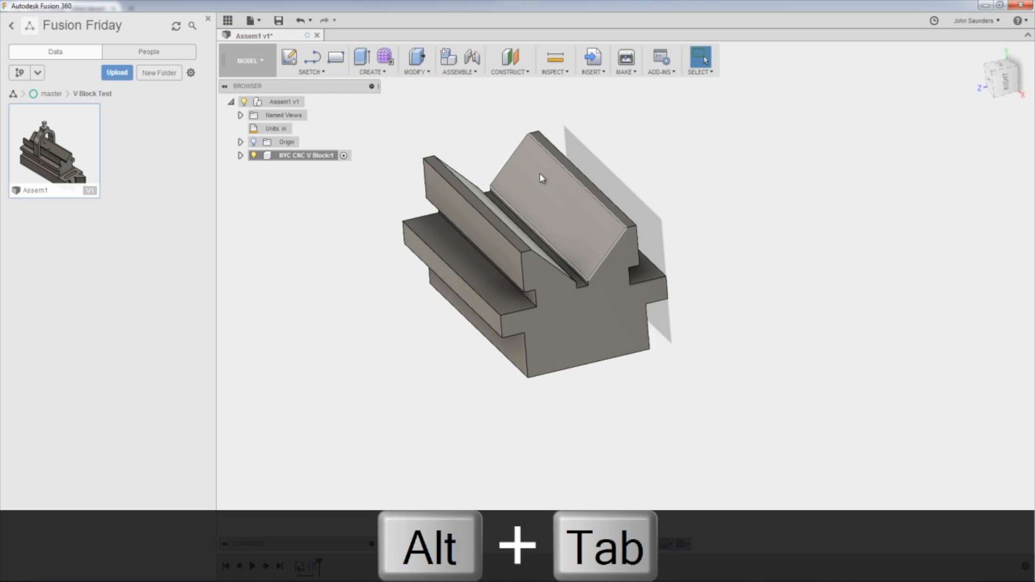